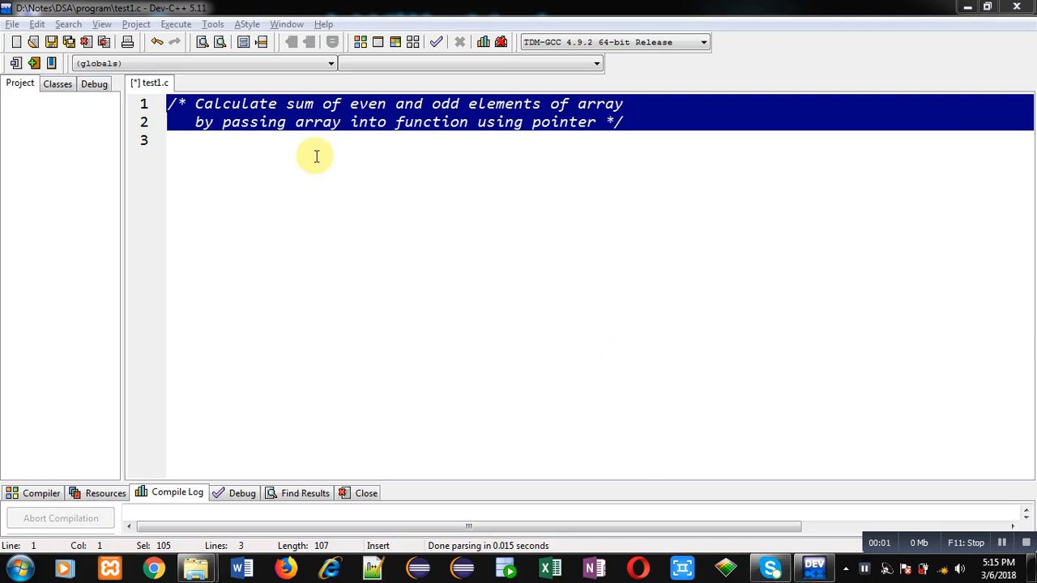
pyautogui.moveTo(242, 161)
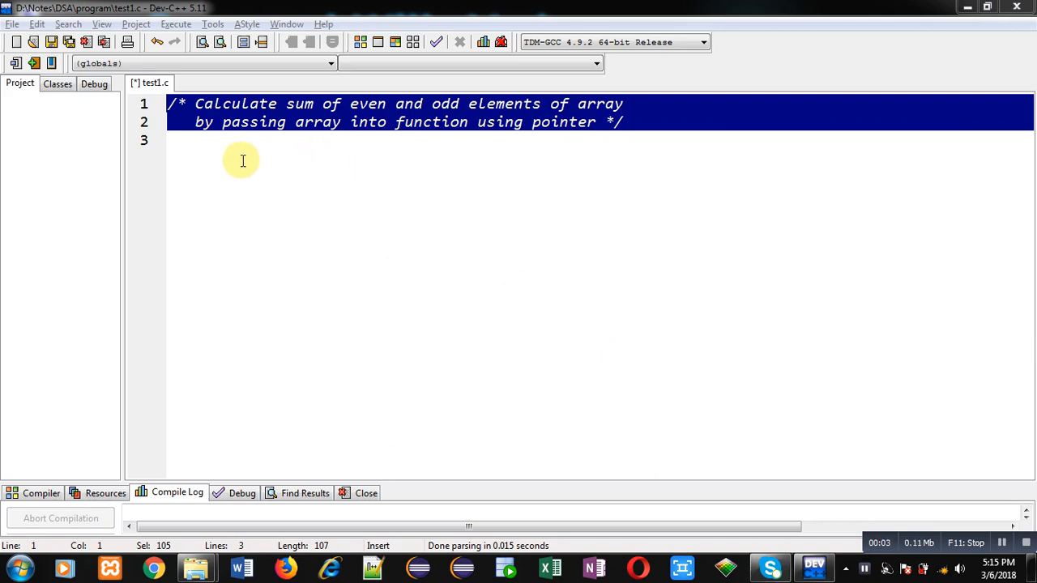
pyautogui.moveTo(252, 154)
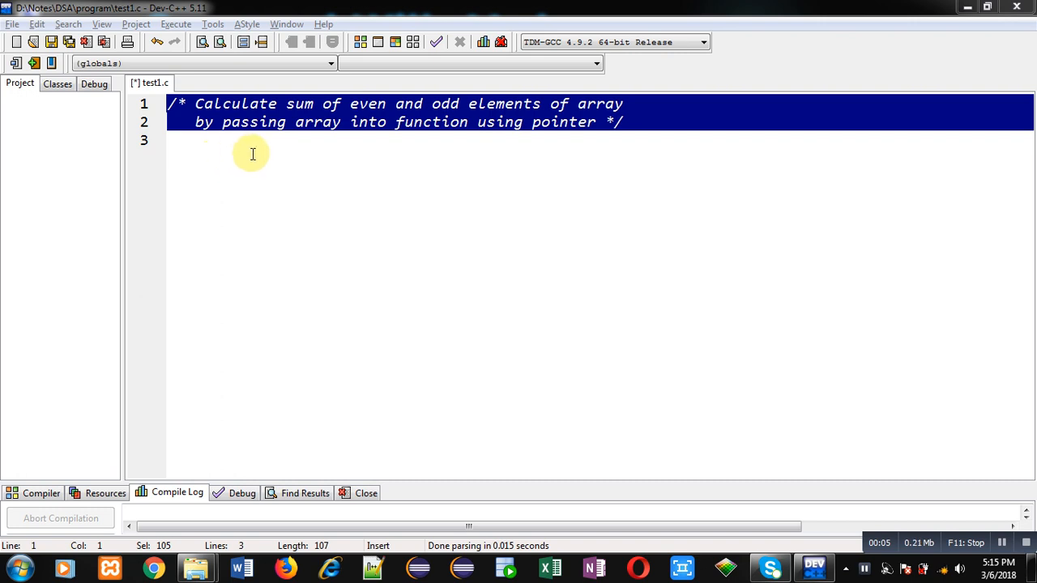
pyautogui.moveTo(458, 121)
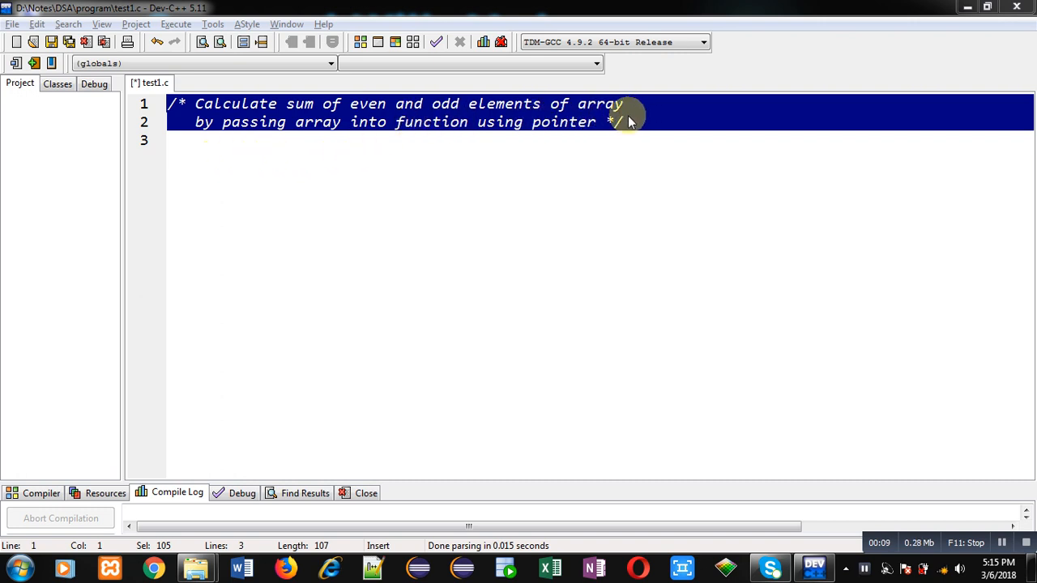
pyautogui.moveTo(560, 180)
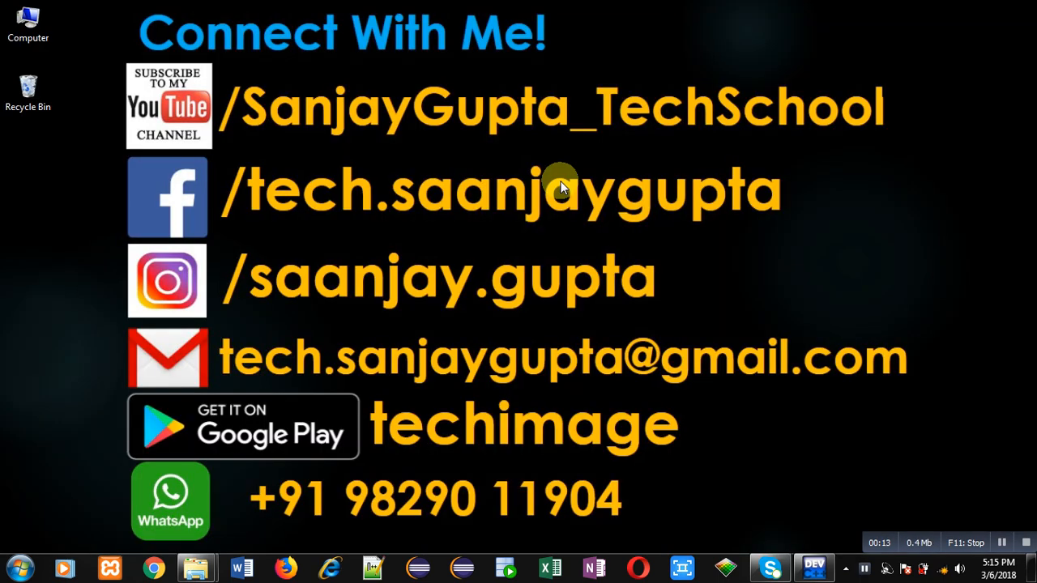
pyautogui.moveTo(225, 160)
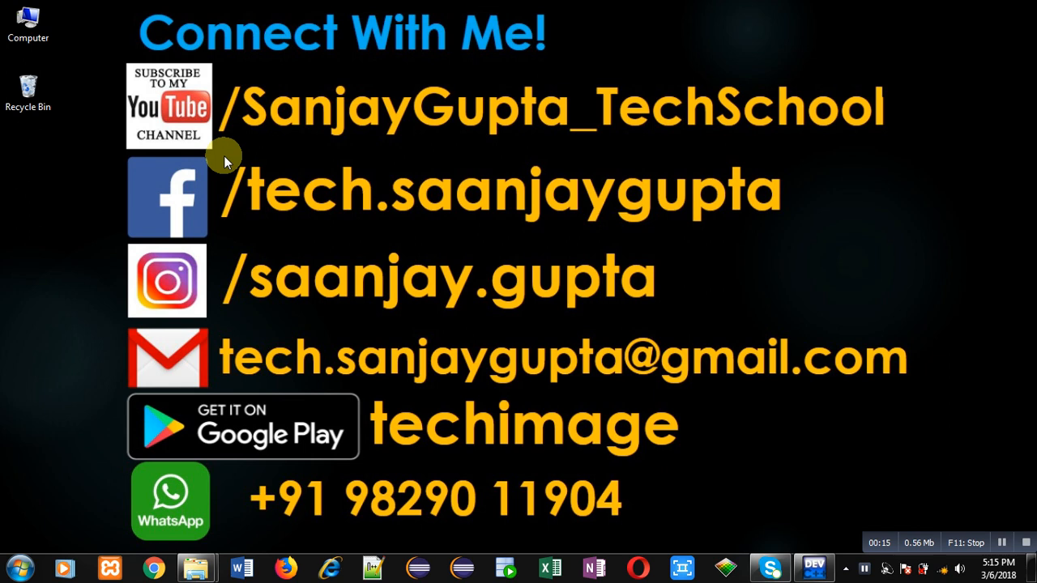
pyautogui.moveTo(268, 158)
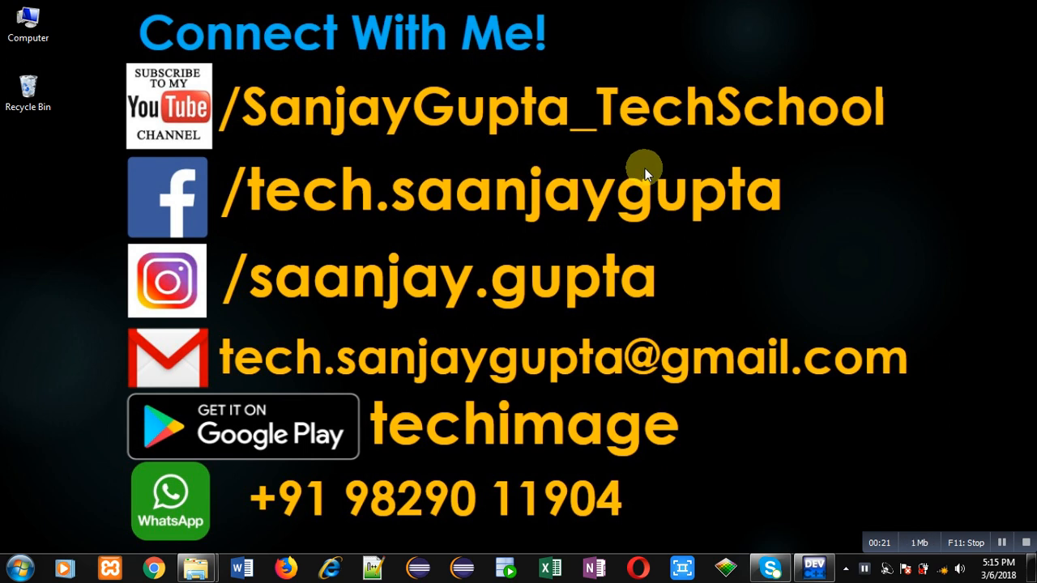
pyautogui.moveTo(439, 469)
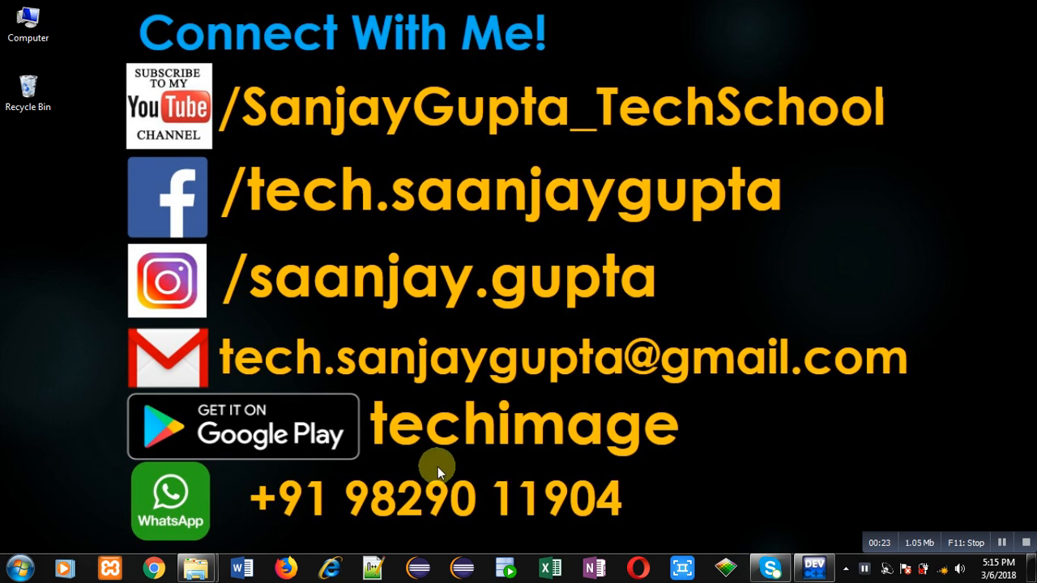
pyautogui.moveTo(408, 479)
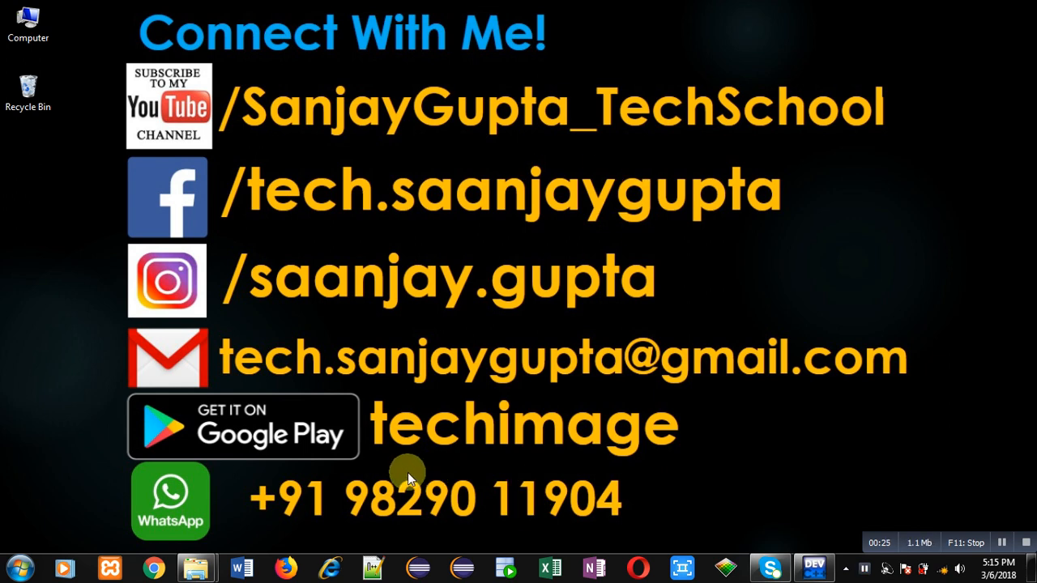
pyautogui.moveTo(816, 568)
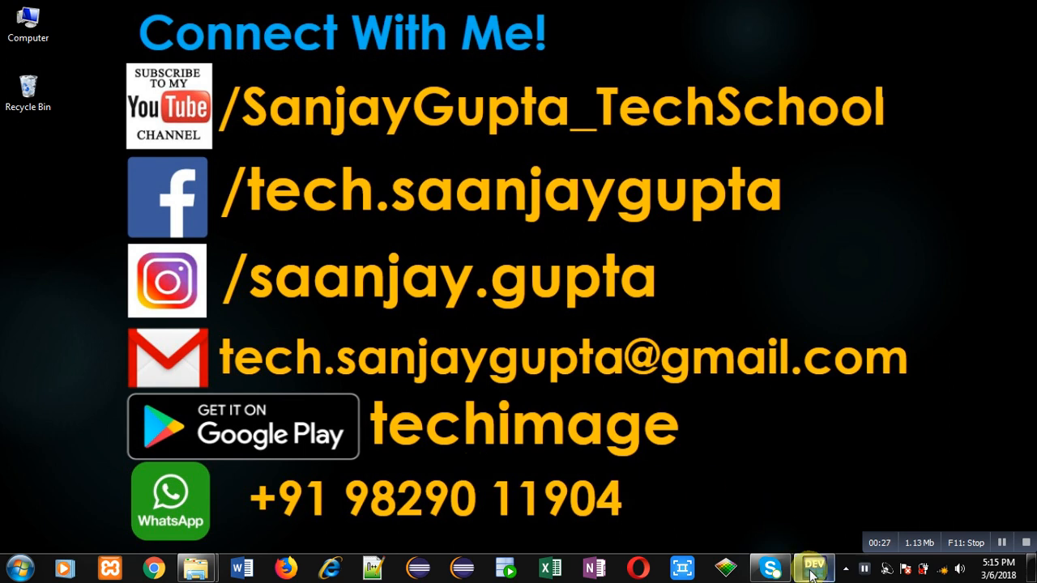
# Step: Add #include<stdio.h> and 'void sum(int *); //function declaration' to test1.c, starting an int line
pyautogui.click(815, 565)
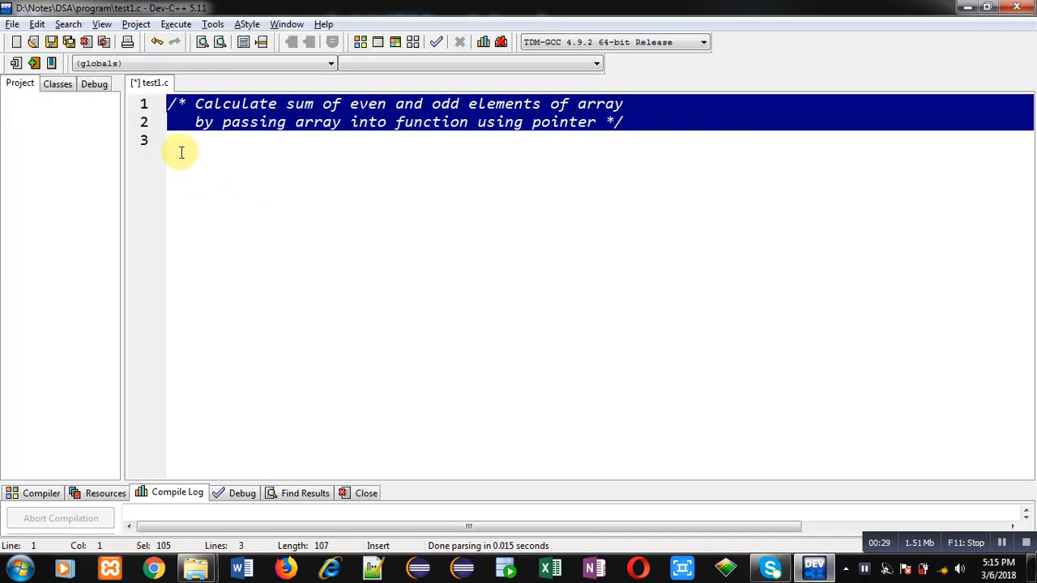
pyautogui.write('#include<stdio.h>')
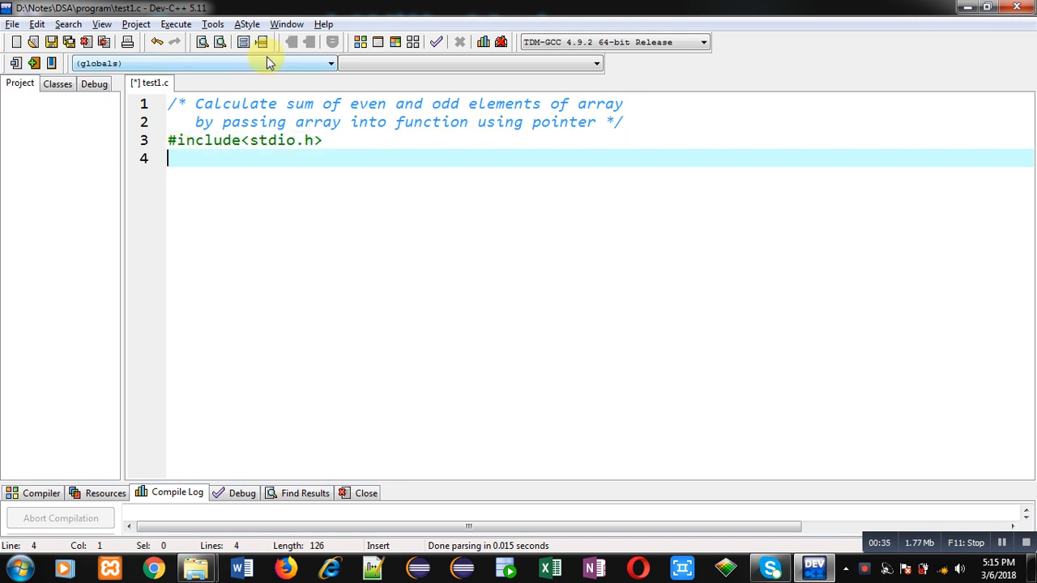
pyautogui.write('void sum(int *);')
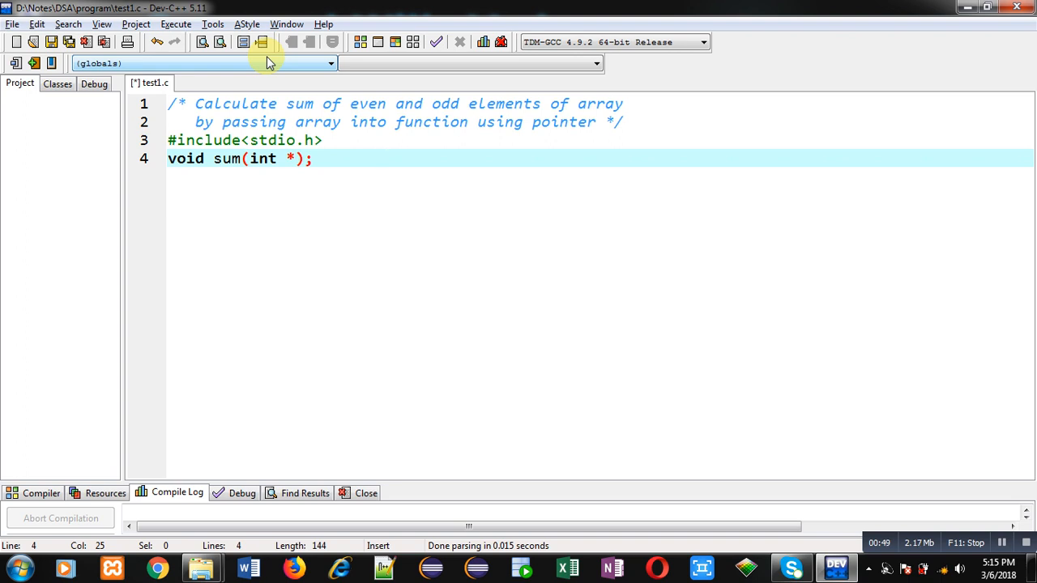
pyautogui.write('//function declaration')
pyautogui.write('int')
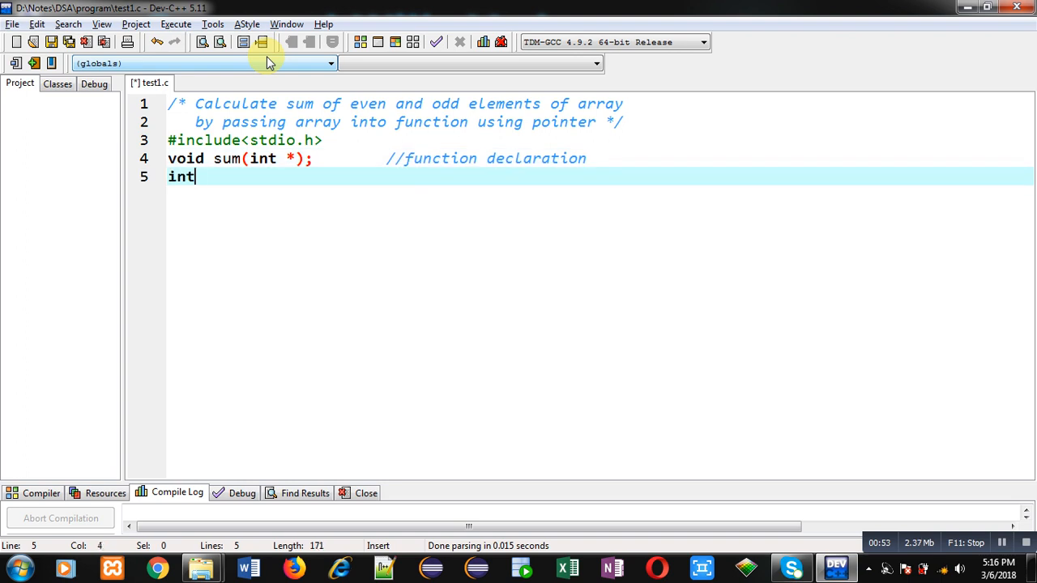
# Step: Begin main() declaring int a[10] and i, and print the prompt 'Enter 10 Elements'
pyautogui.write('main()')
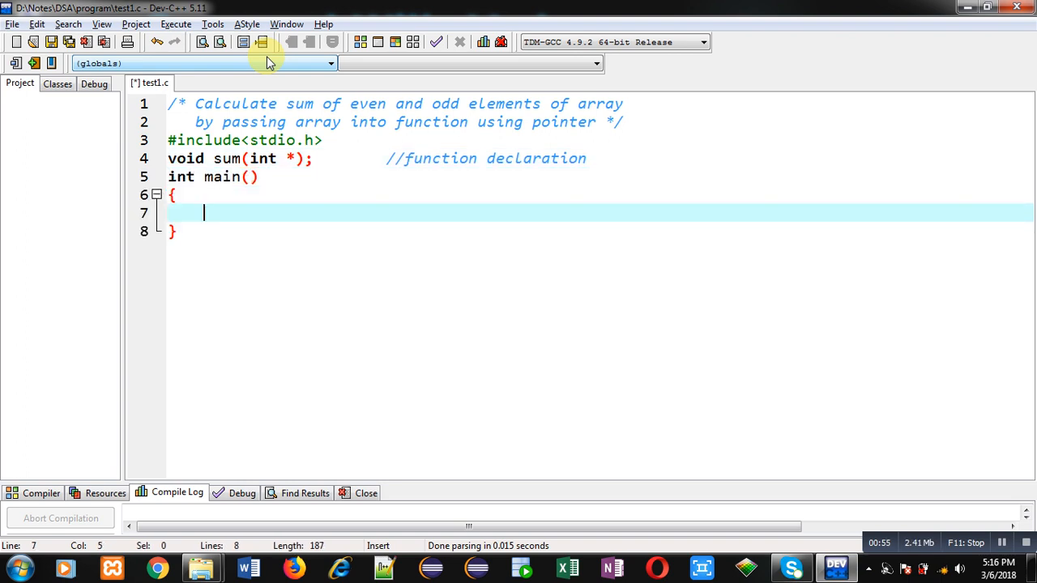
pyautogui.write('int a[10]')
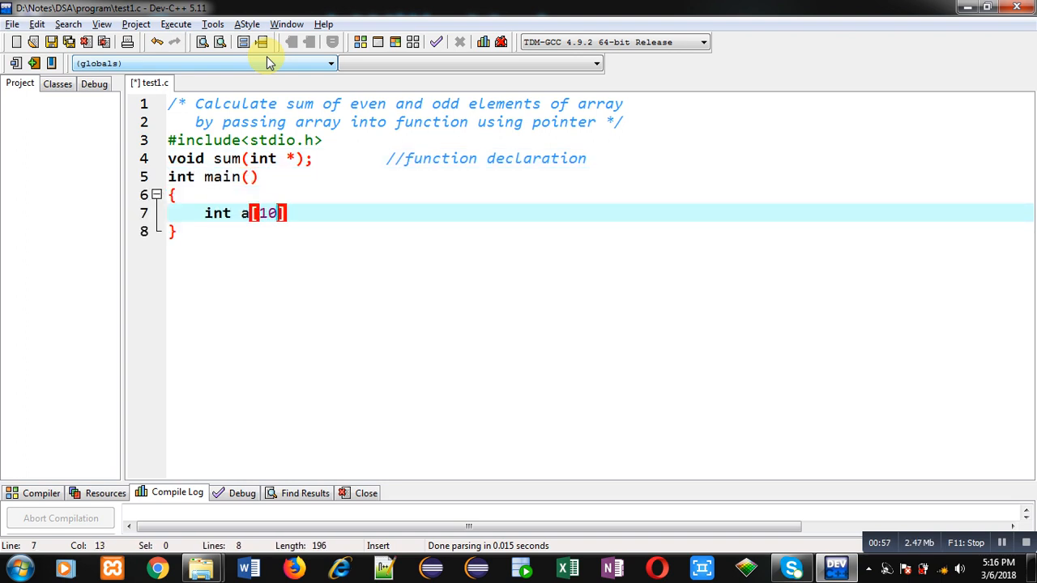
pyautogui.write(',i;')
pyautogui.write('printf("')
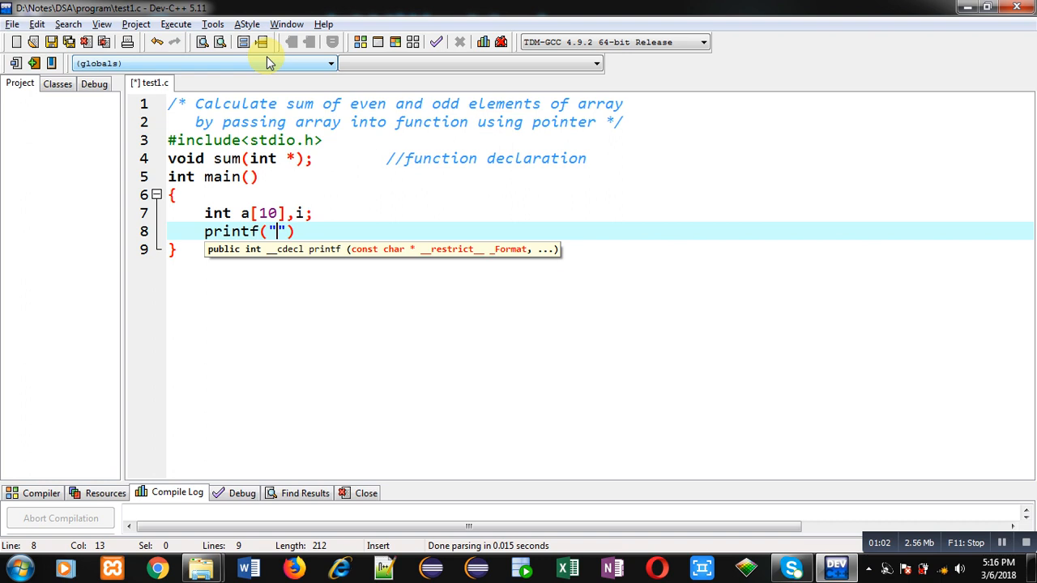
pyautogui.write('\\nEnte')
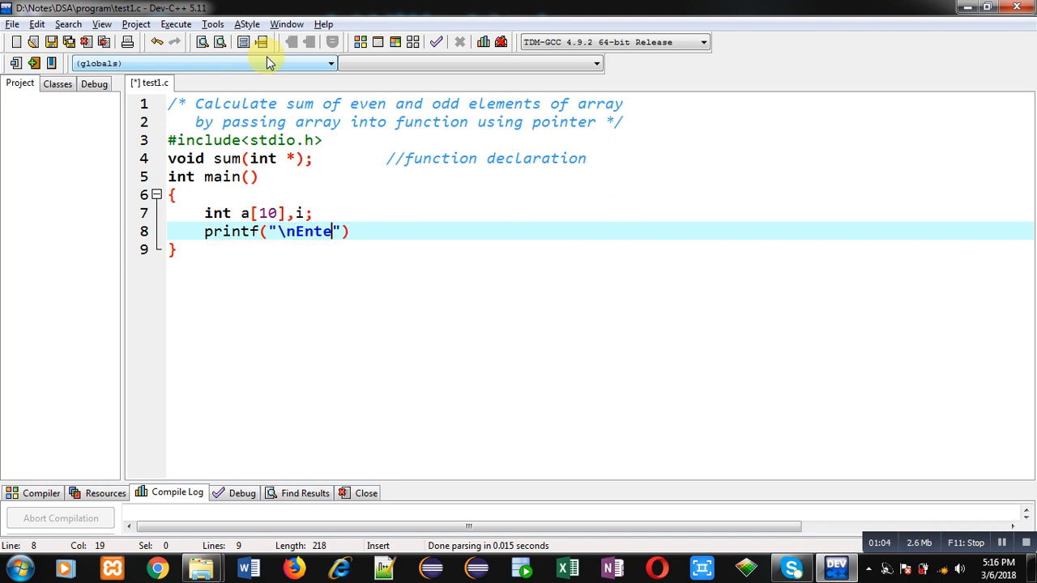
pyautogui.write('r 10 Elements')
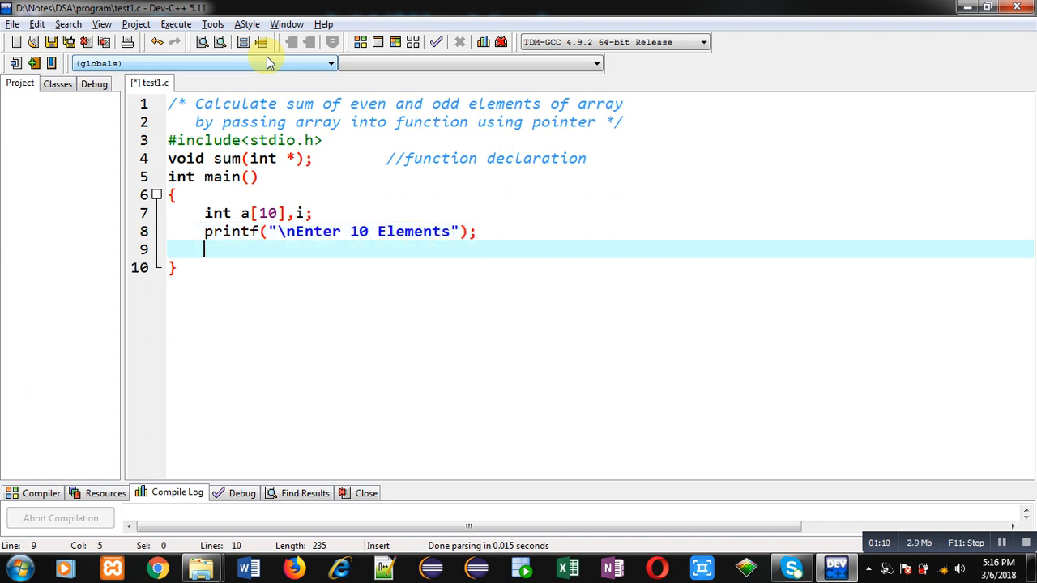
# Step: Read the ten elements with for(i=0;i<10;i++) scanf("%d",&a[i]);
pyautogui.write('for(')
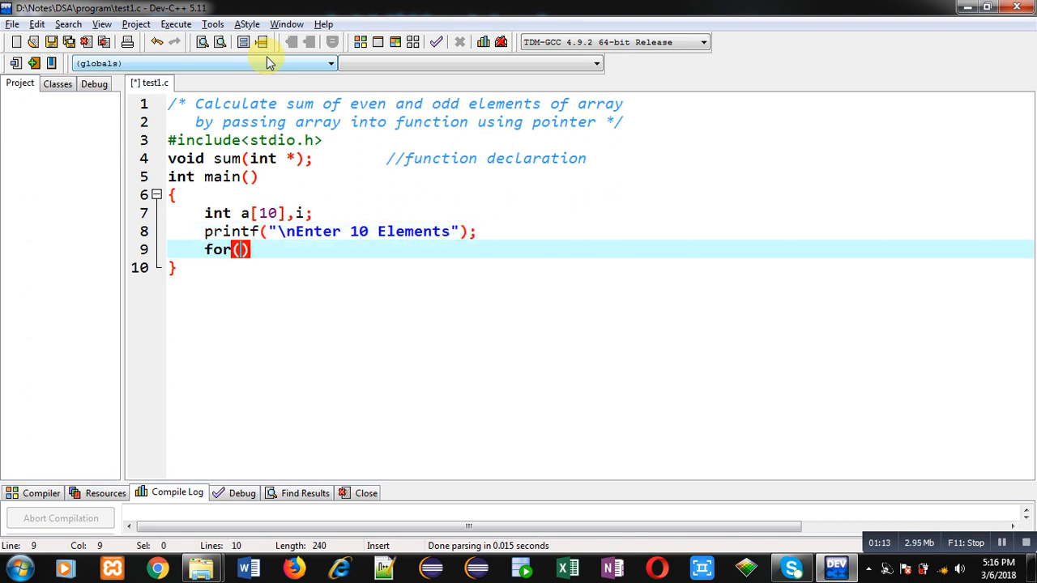
pyautogui.write('i=0;i<10')
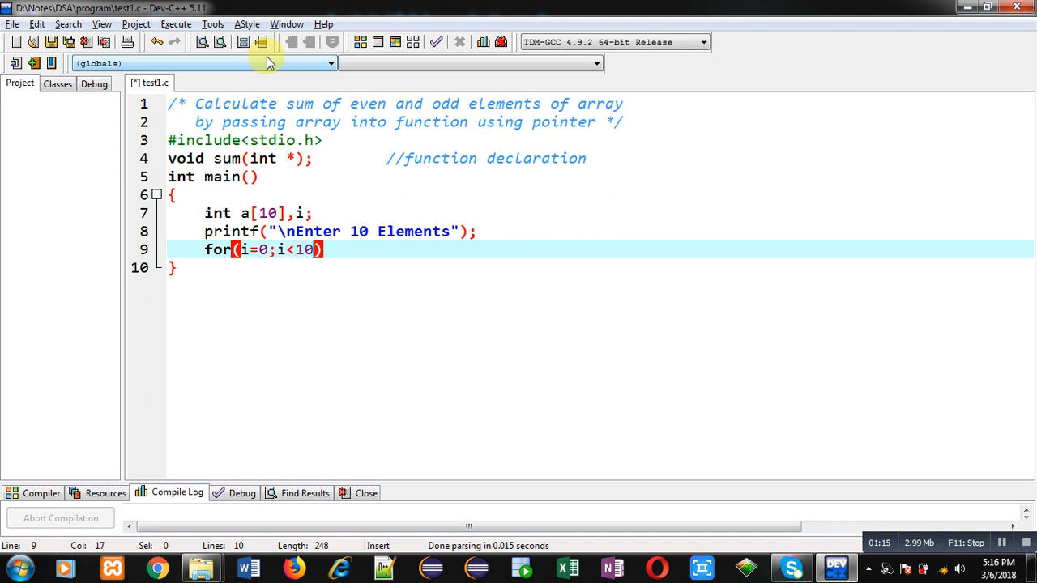
pyautogui.write(';i++)')
pyautogui.write('scanf("')
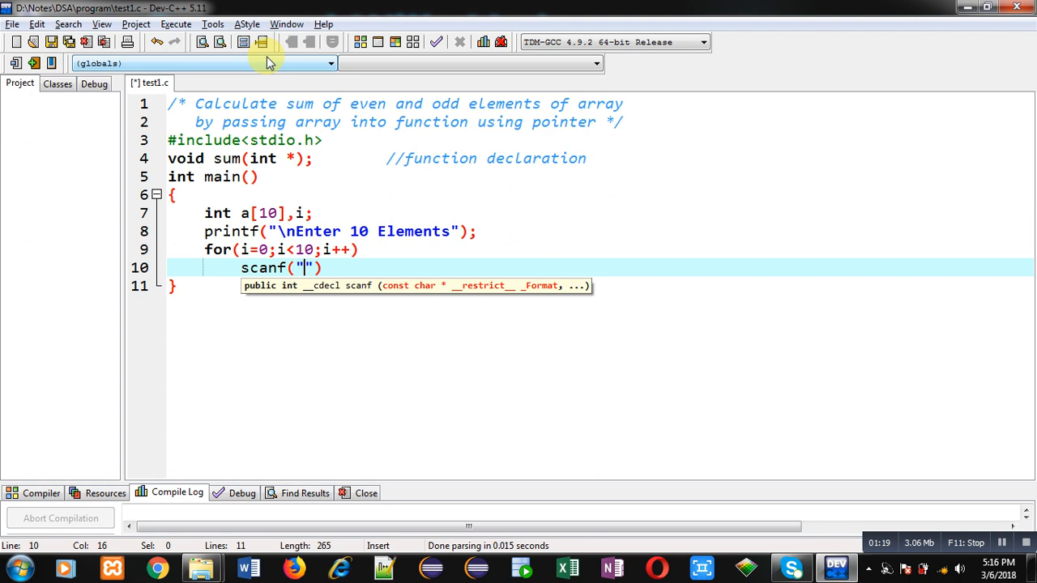
pyautogui.write('%d",')
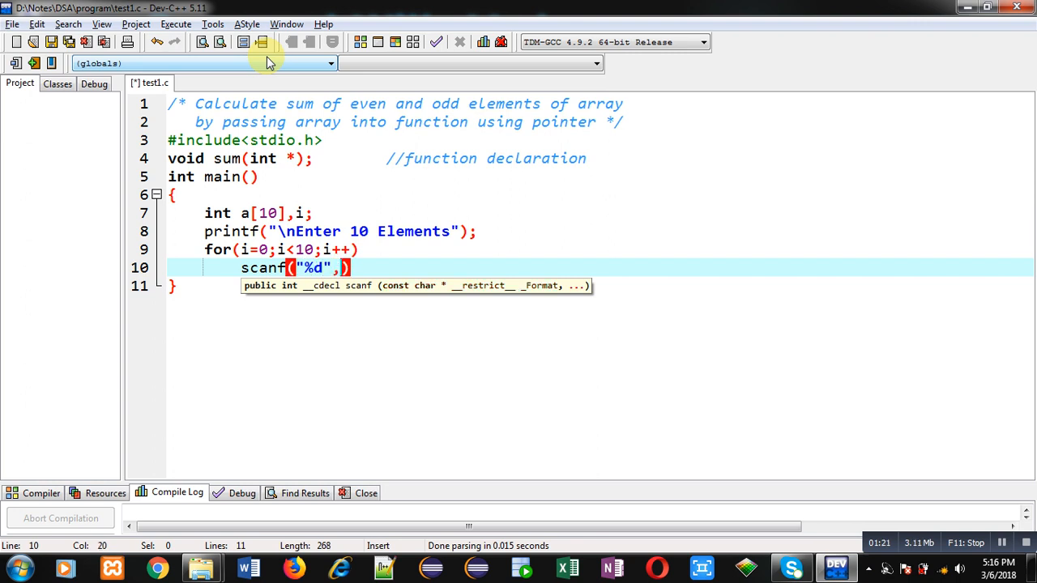
pyautogui.write('&a[i]')
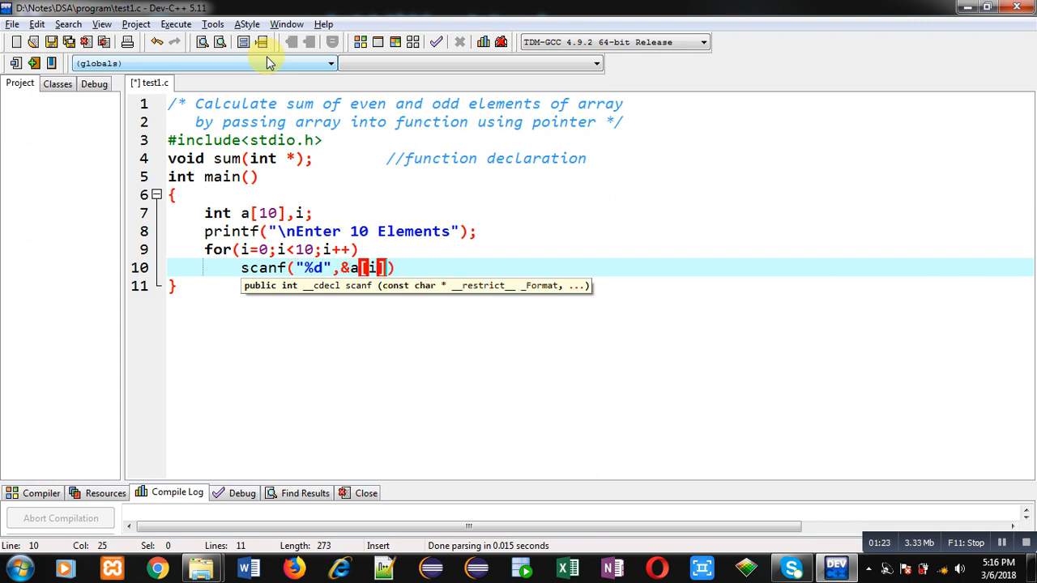
pyautogui.write(';')
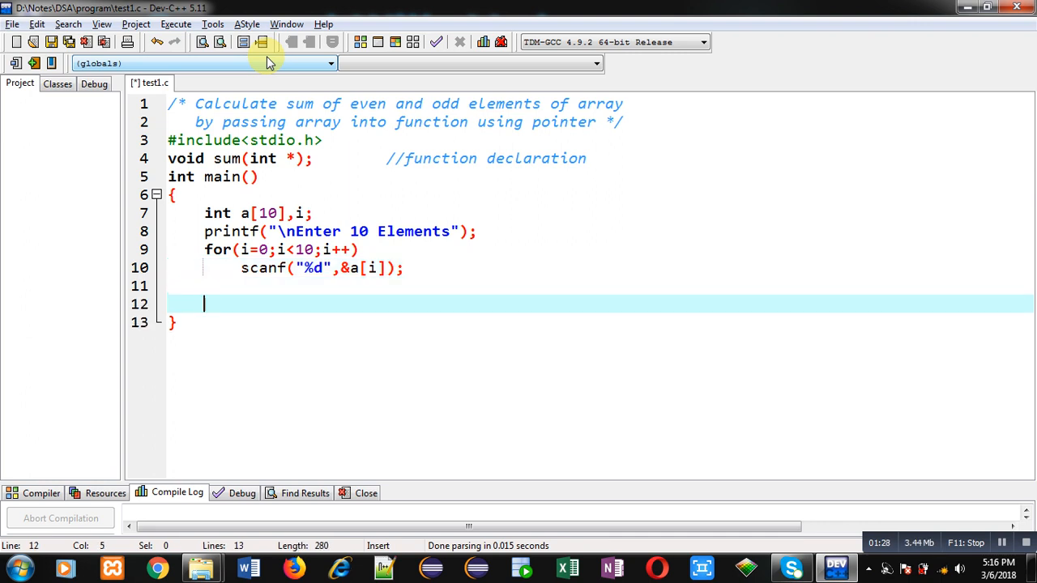
# Step: Call sum(a) with a 'function calling' comment and end main with return 0;
pyautogui.write('sum(a);         //')
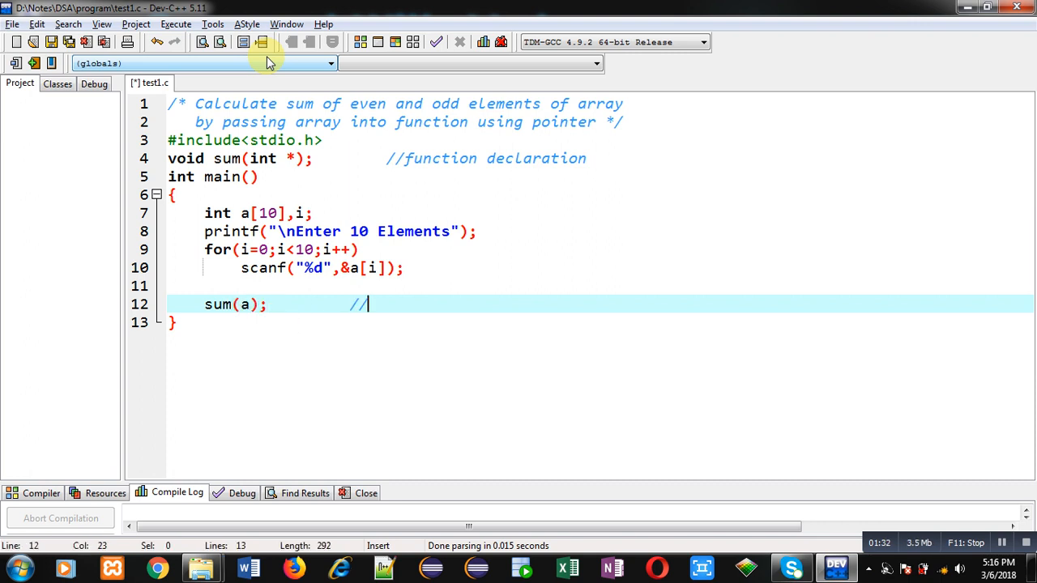
pyautogui.write('function calling')
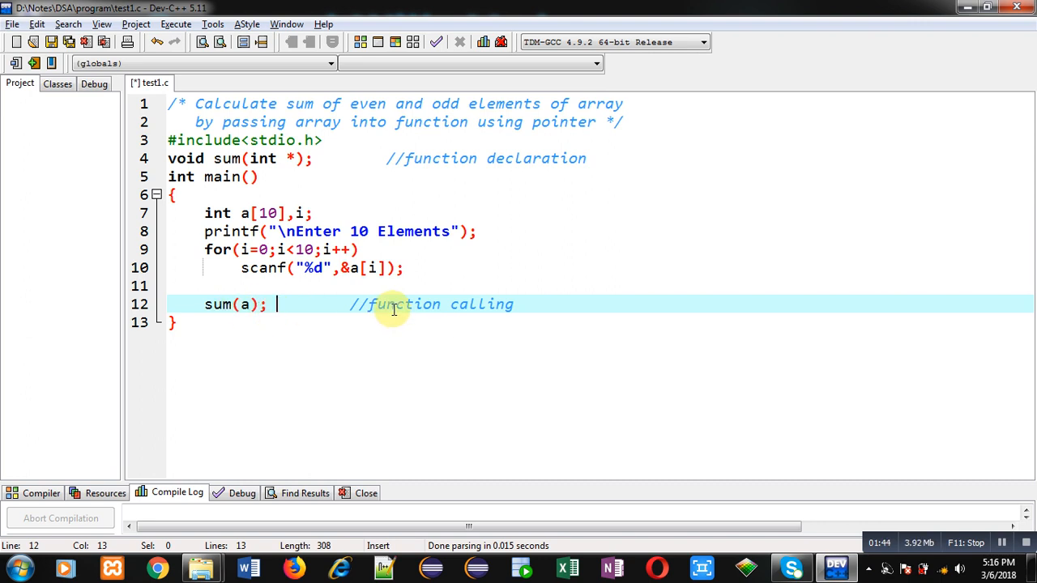
pyautogui.write('ret')
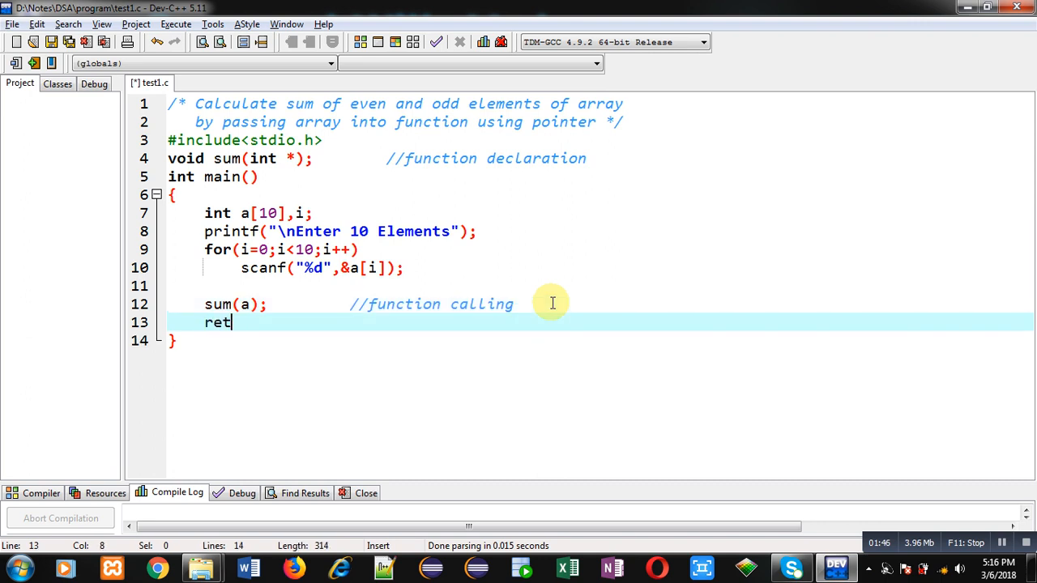
pyautogui.write('urn 0;')
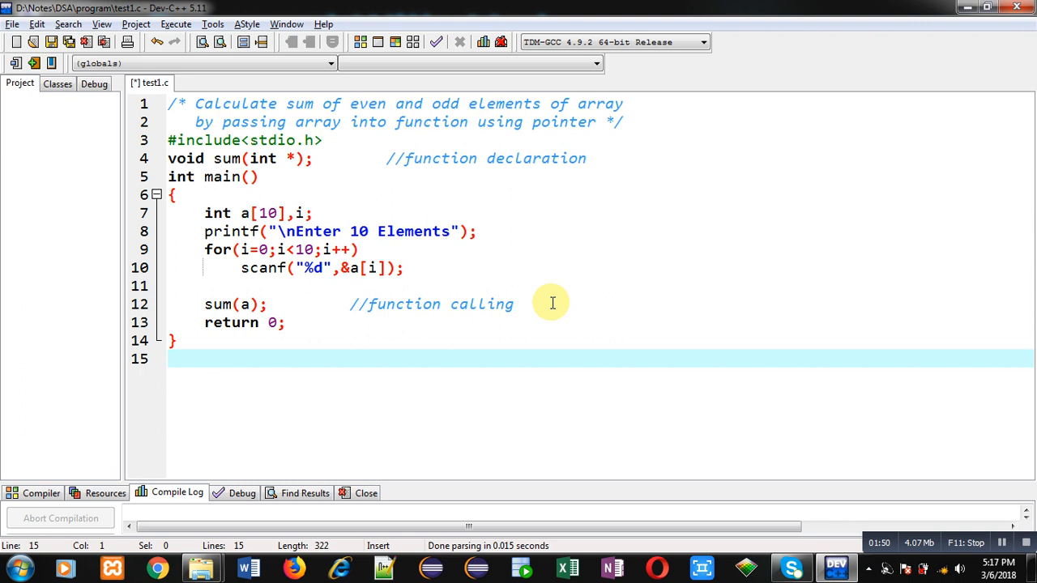
# Step: Write the header void sum(int *p) with a '//function definition' comment and empty braces
pyautogui.write('void sum')
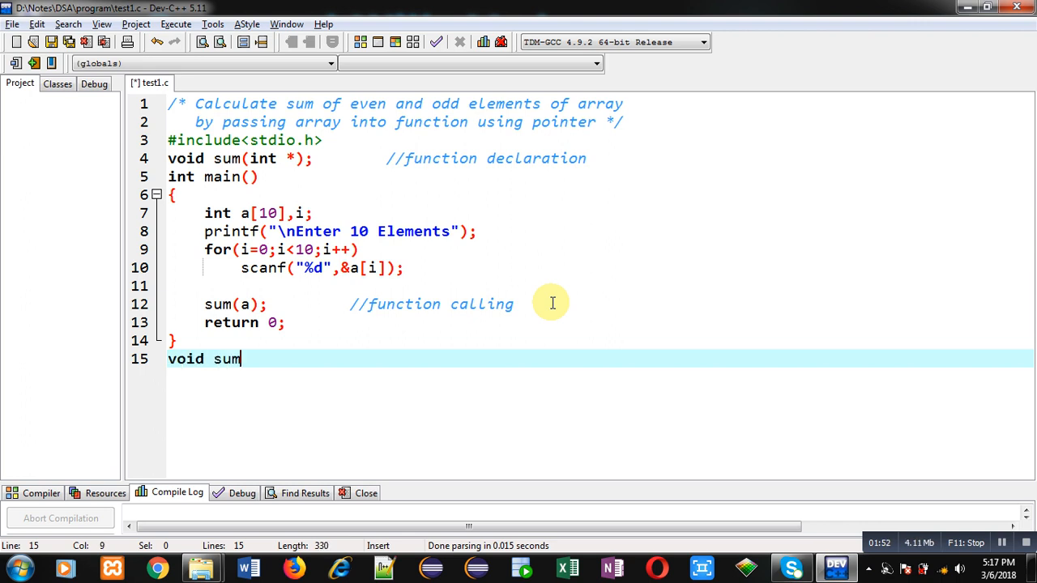
pyautogui.write('(int )')
pyautogui.write('{')
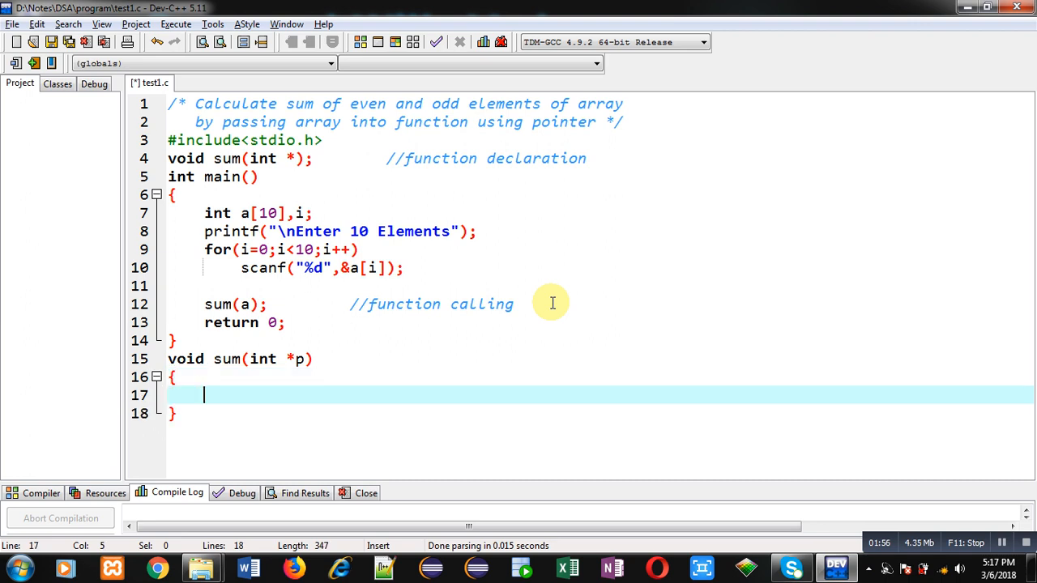
pyautogui.write('//')
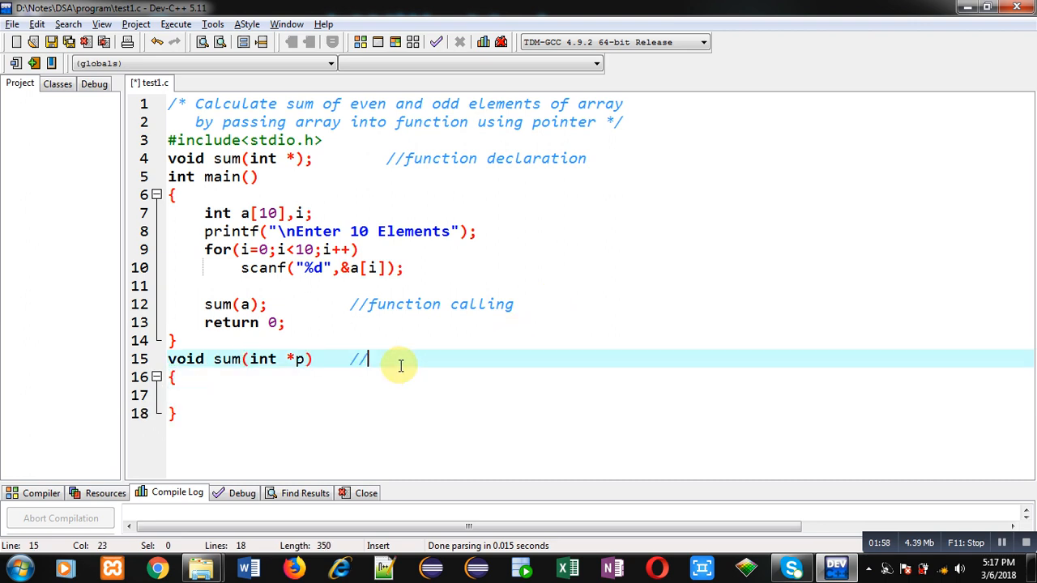
pyautogui.write('function definit')
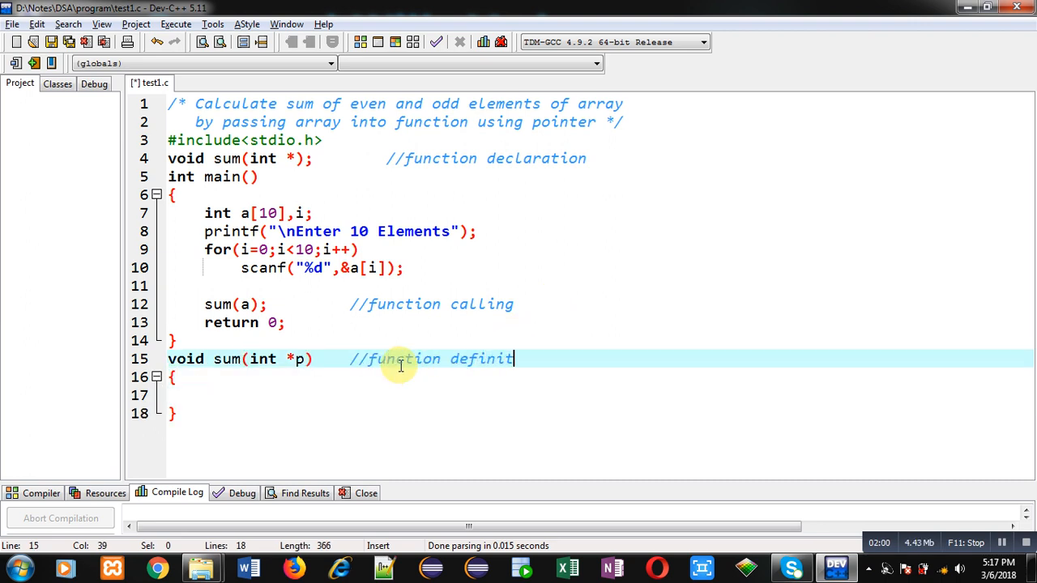
pyautogui.write('ion')
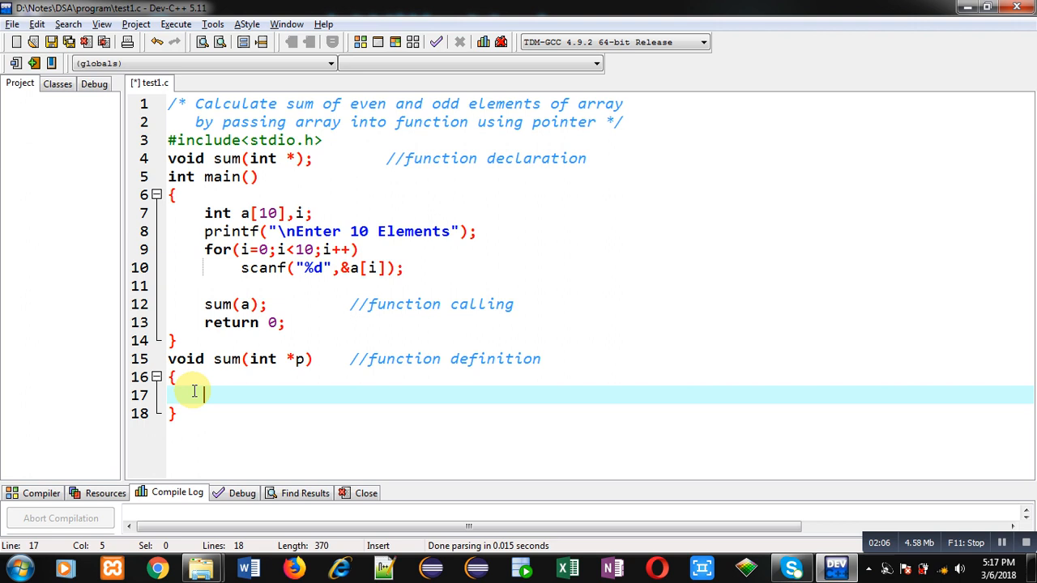
# Step: Declare int i, s1=0, s2=0 in sum and open for(i=0;i<10;i++) with a brace
pyautogui.write('int i')
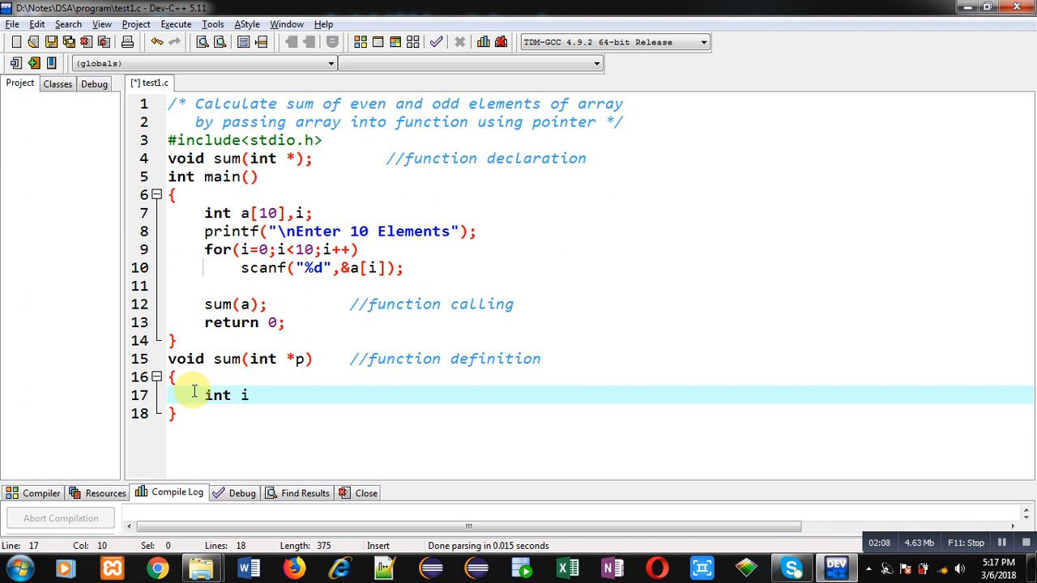
pyautogui.write('.s1')
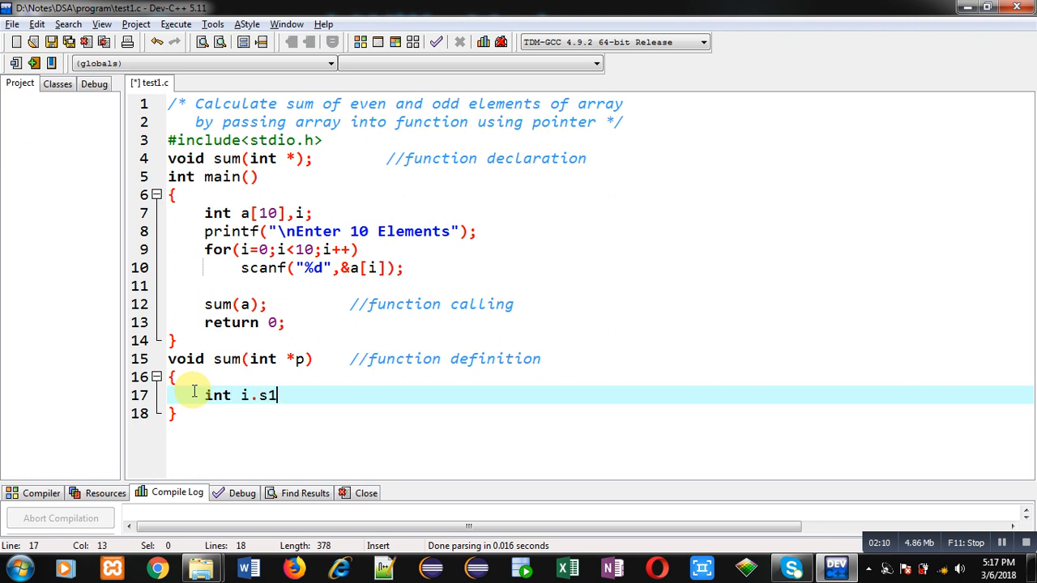
pyautogui.write('=0,s2=0;')
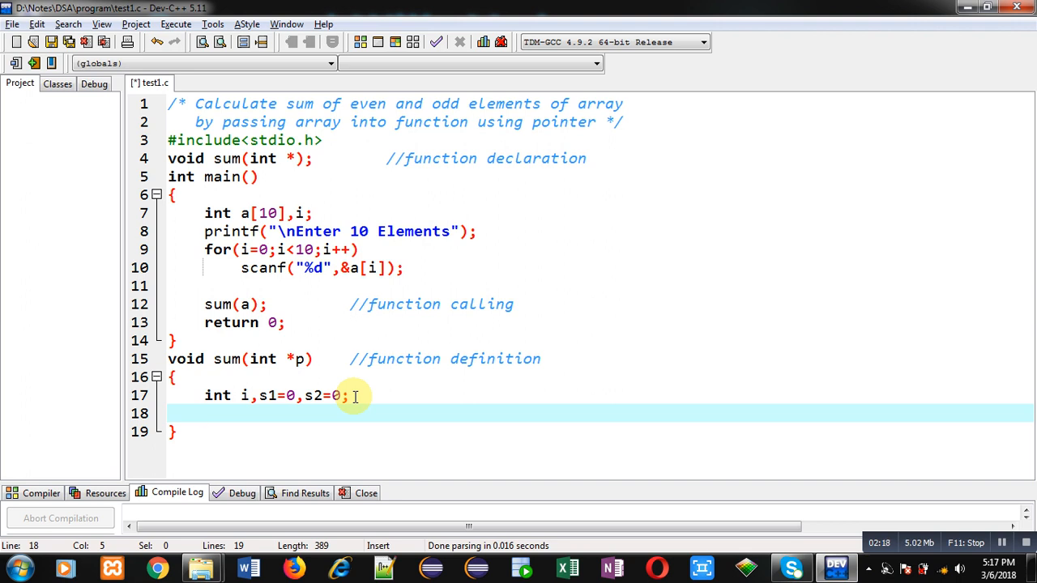
pyautogui.write('for()')
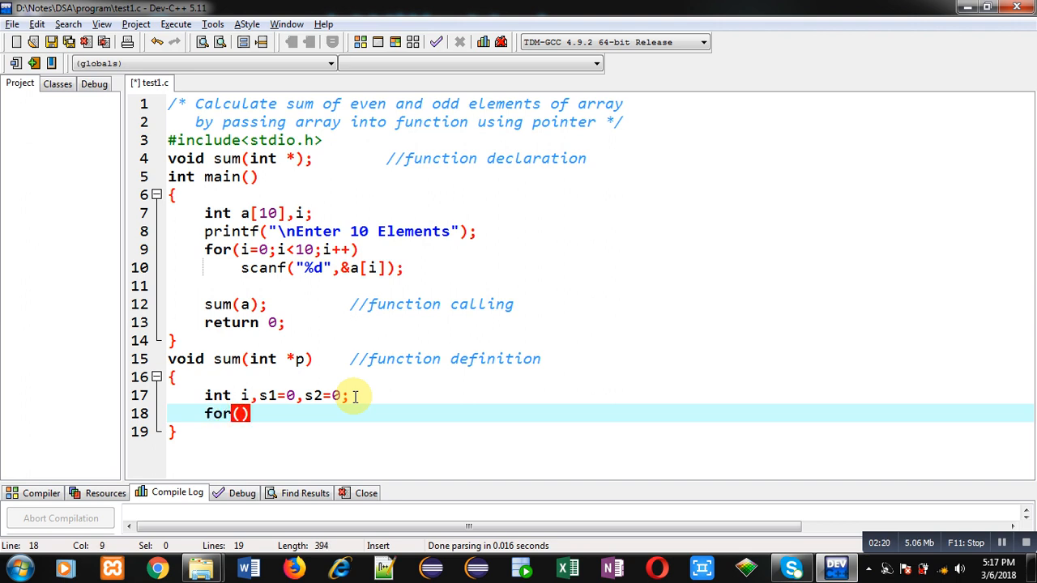
pyautogui.write('i=0;i')
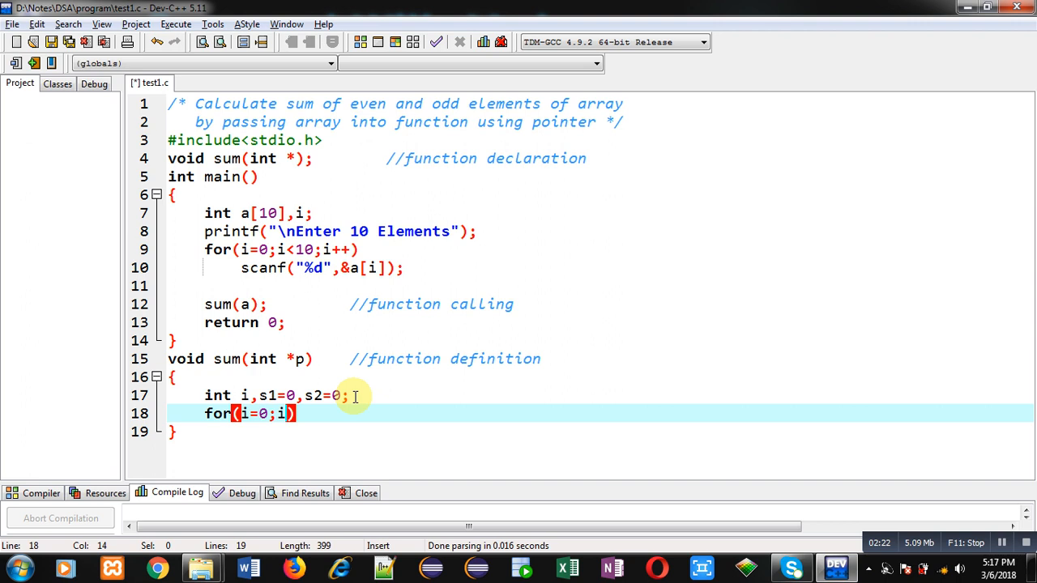
pyautogui.write('<10;i++')
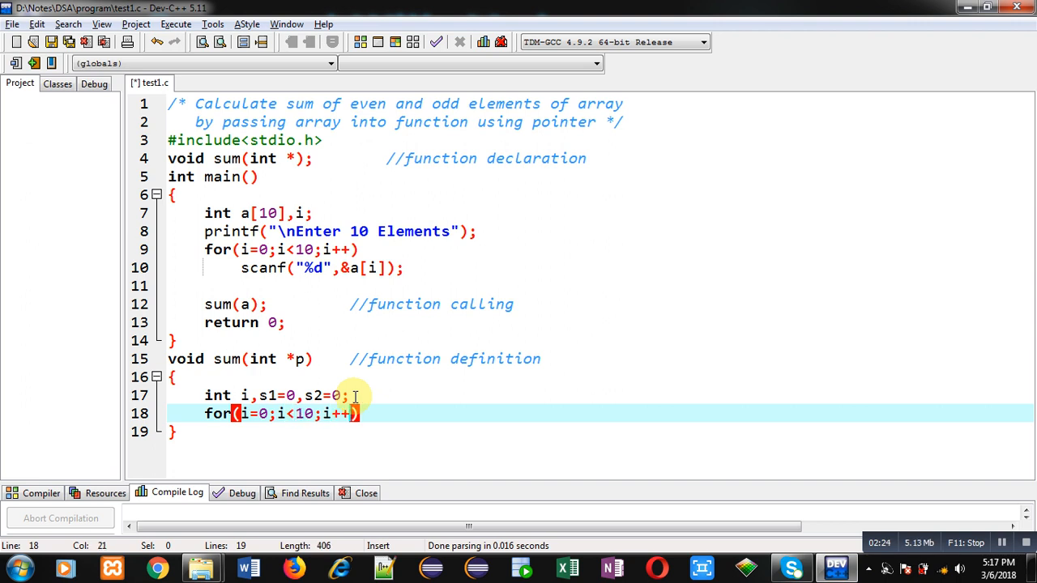
pyautogui.write('{')
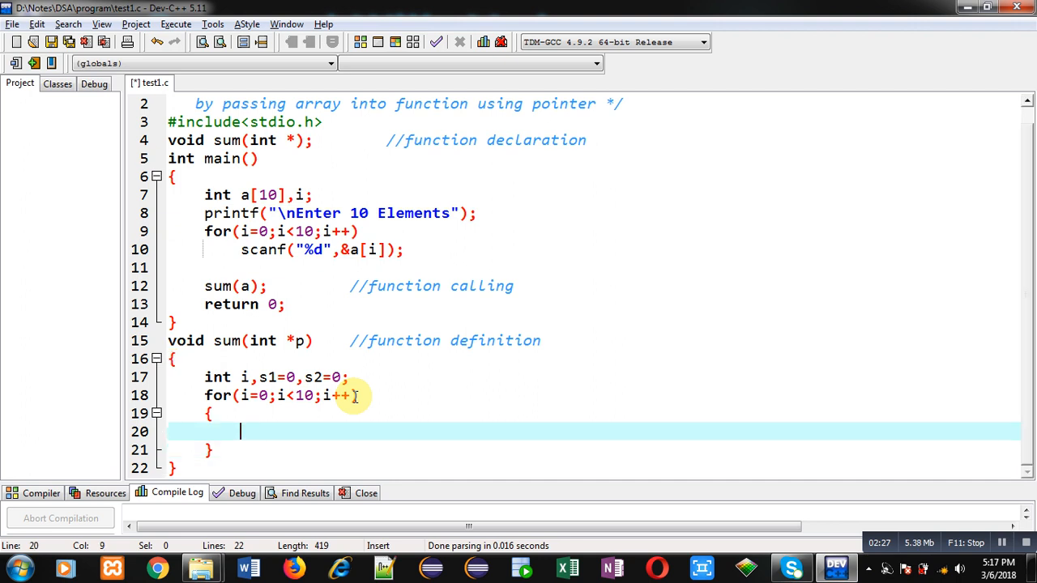
# Step: Inside the loop, write if(*p % 2 == 0) to test for an even element
pyautogui.write('if()')
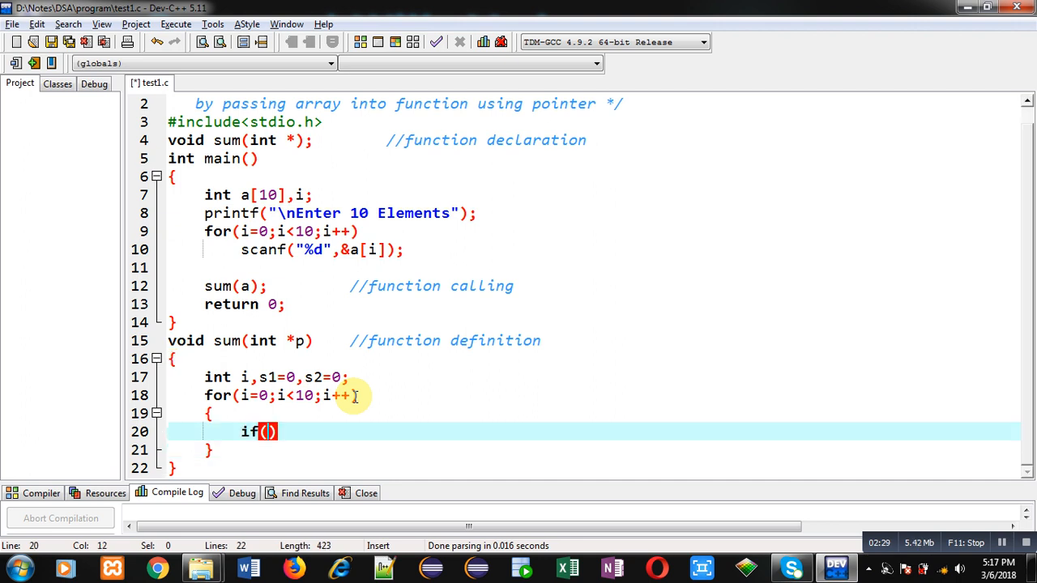
pyautogui.write('*')
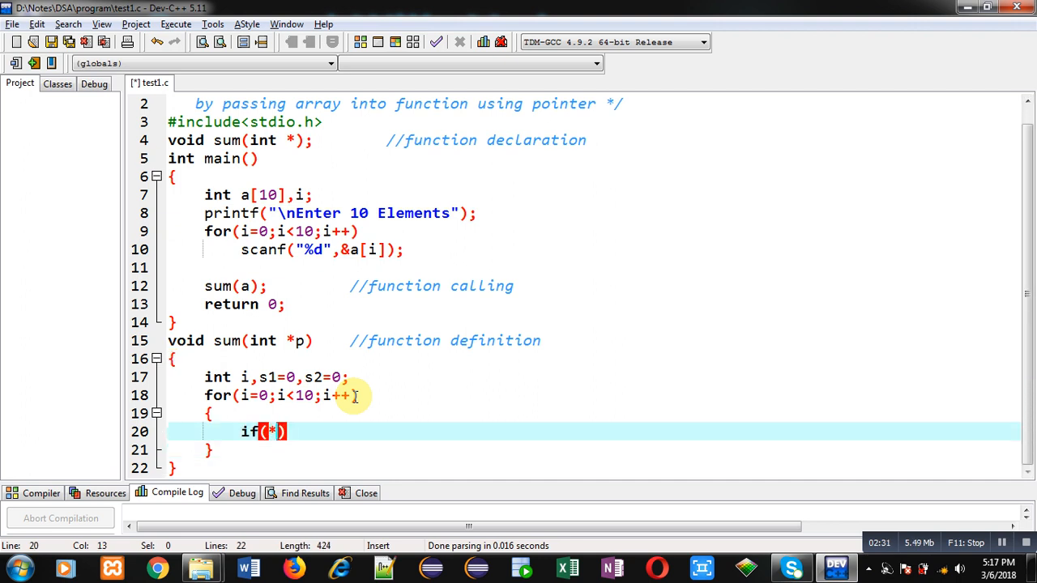
pyautogui.write('p')
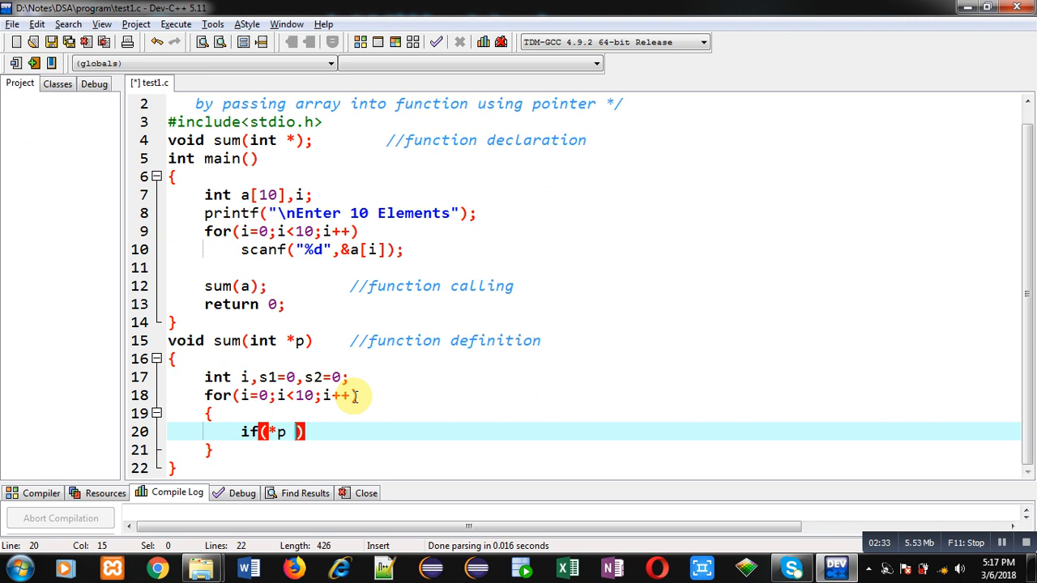
pyautogui.write('% 2 == 0')
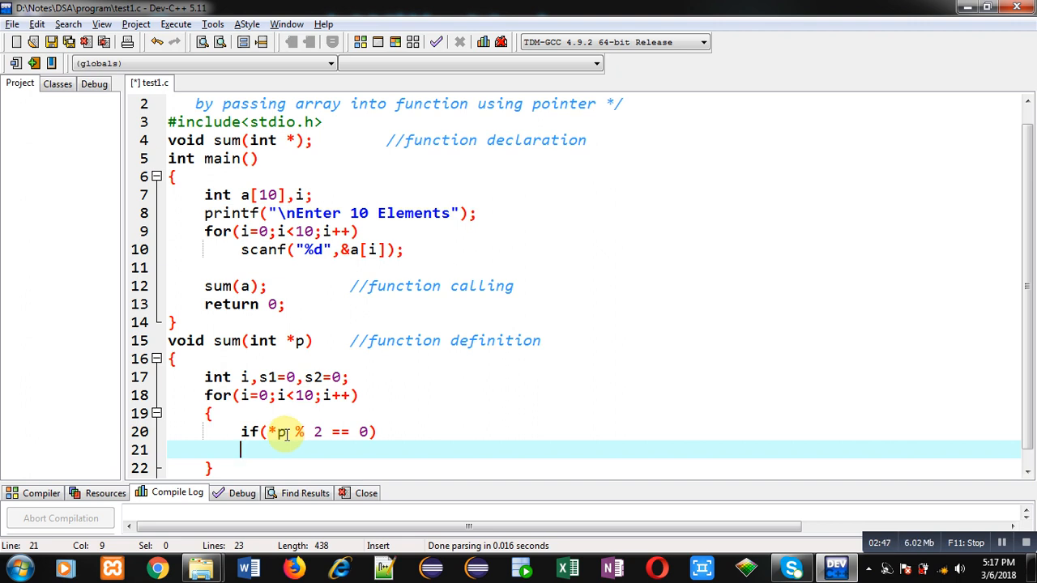
pyautogui.moveTo(282, 434)
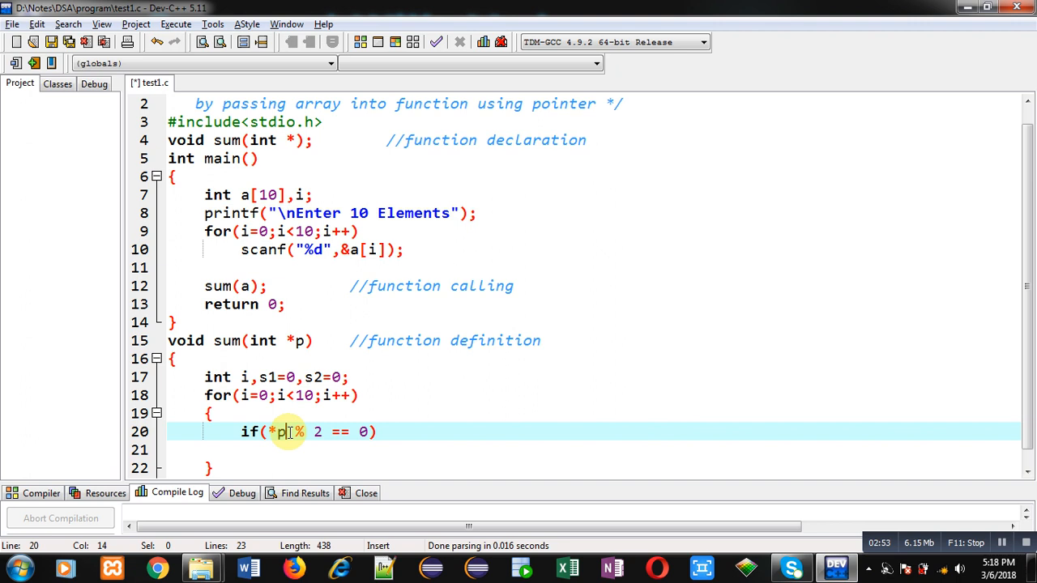
pyautogui.moveTo(284, 433)
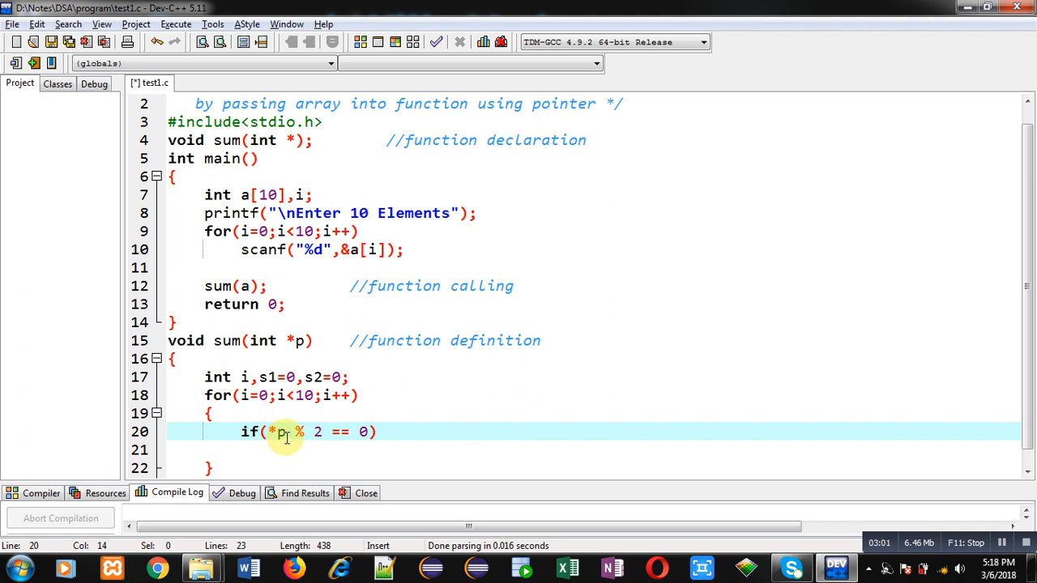
pyautogui.moveTo(282, 434)
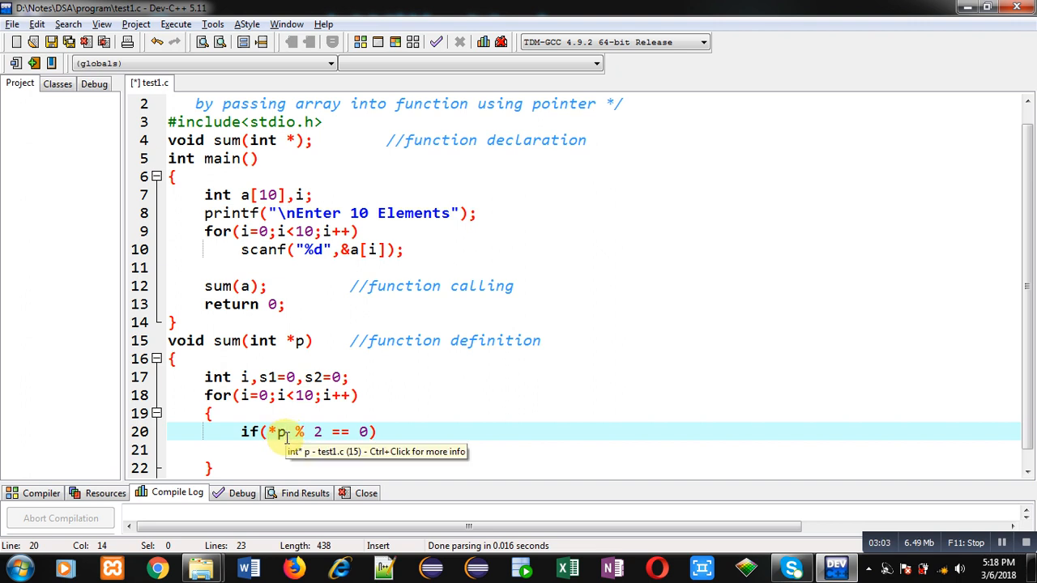
pyautogui.moveTo(278, 450)
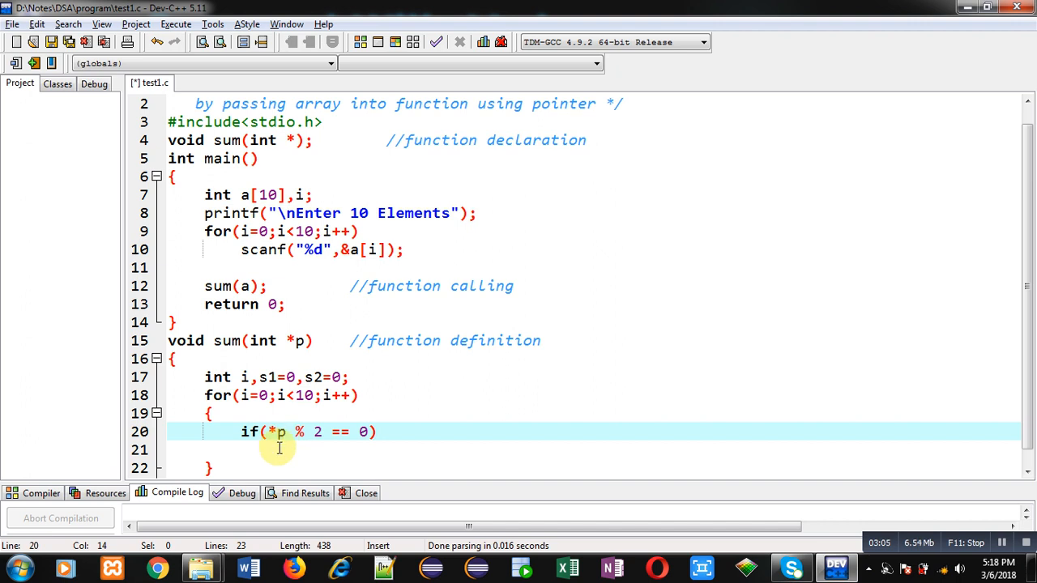
pyautogui.moveTo(319, 443)
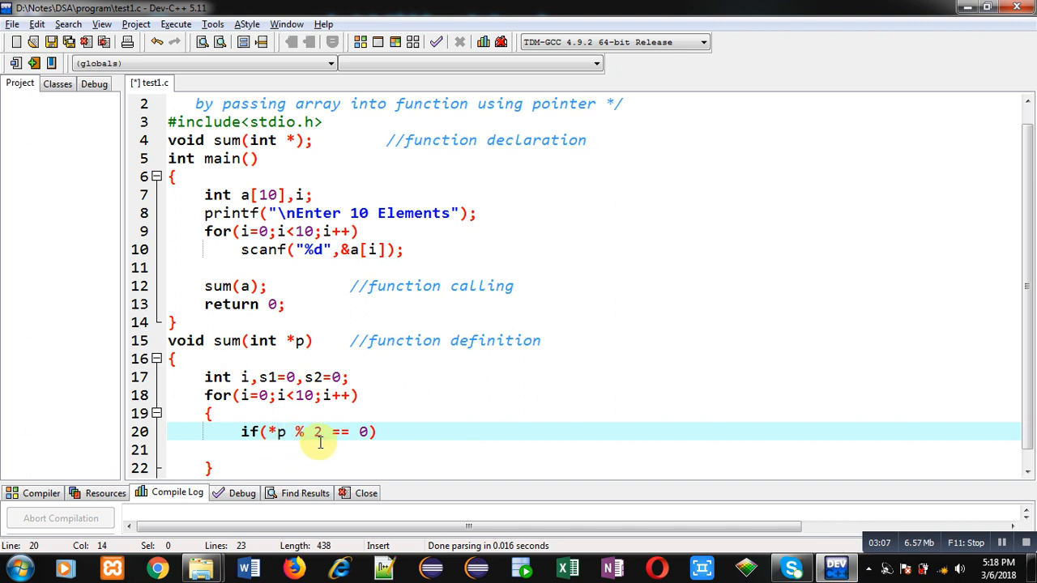
# Step: Under the even check, add s1=s1+*p; to accumulate even elements
pyautogui.click(276, 450)
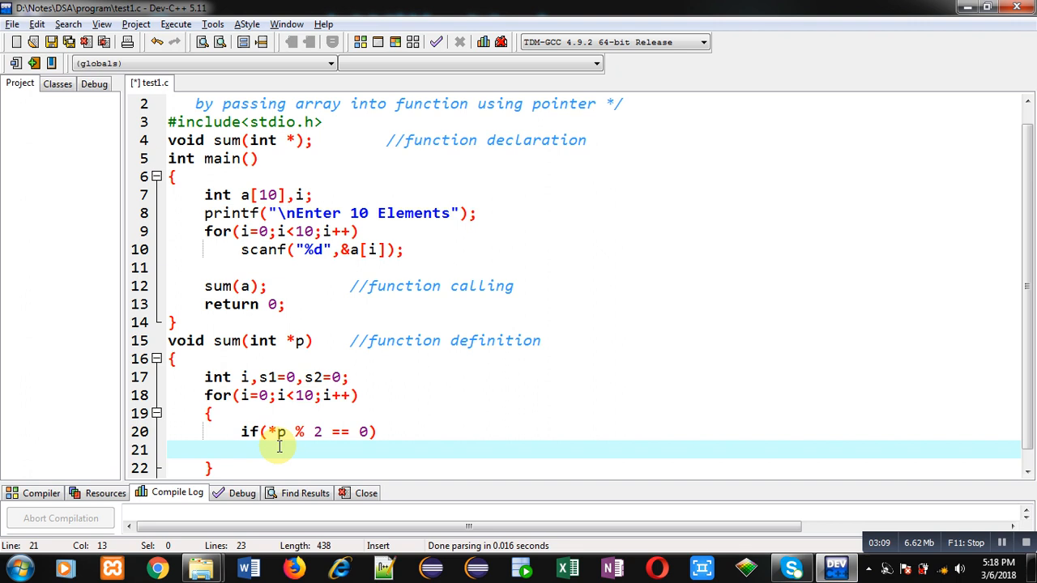
pyautogui.write('s1=')
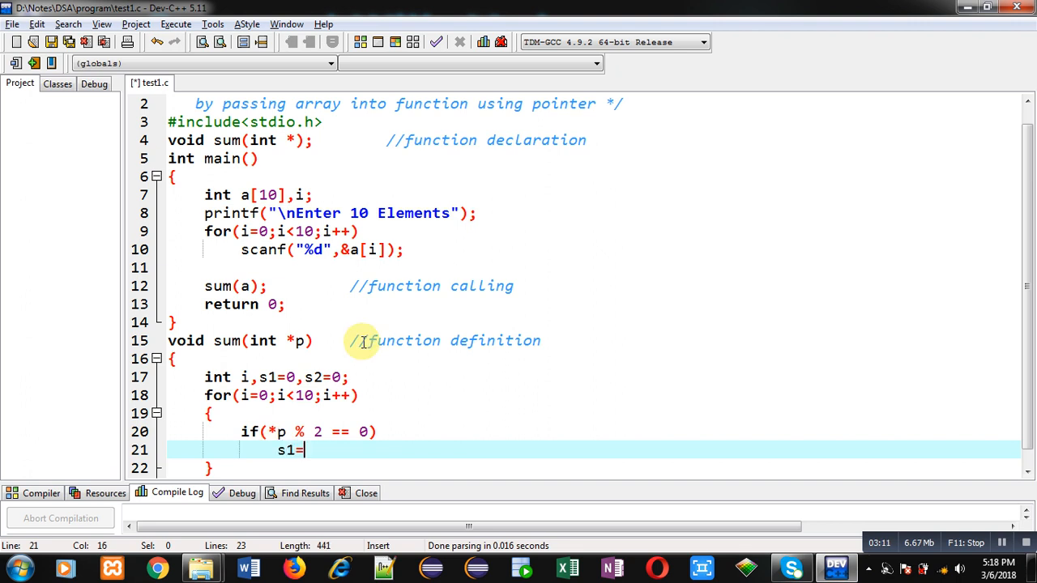
pyautogui.write('s1+*')
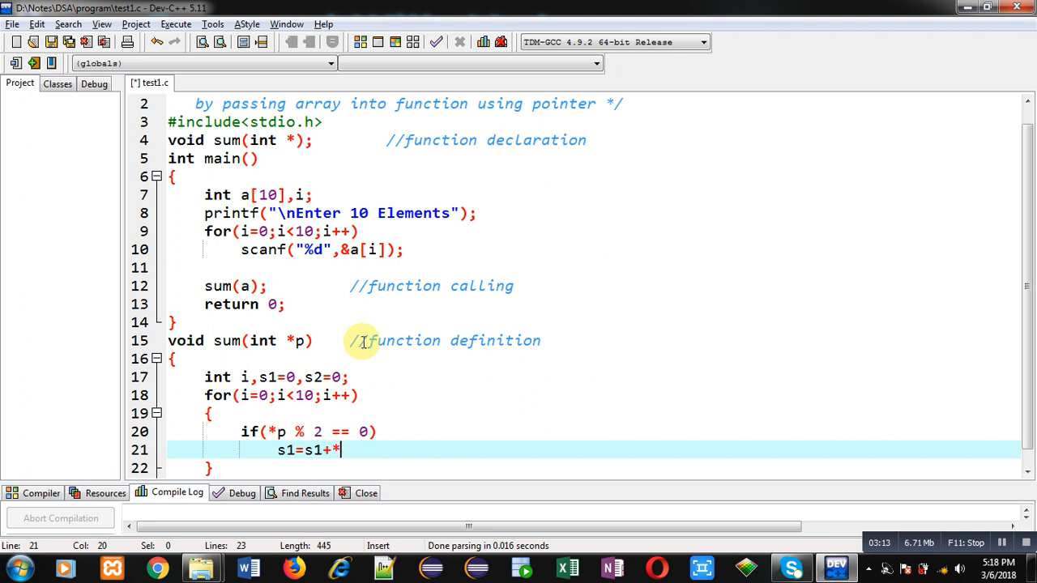
pyautogui.write('p;')
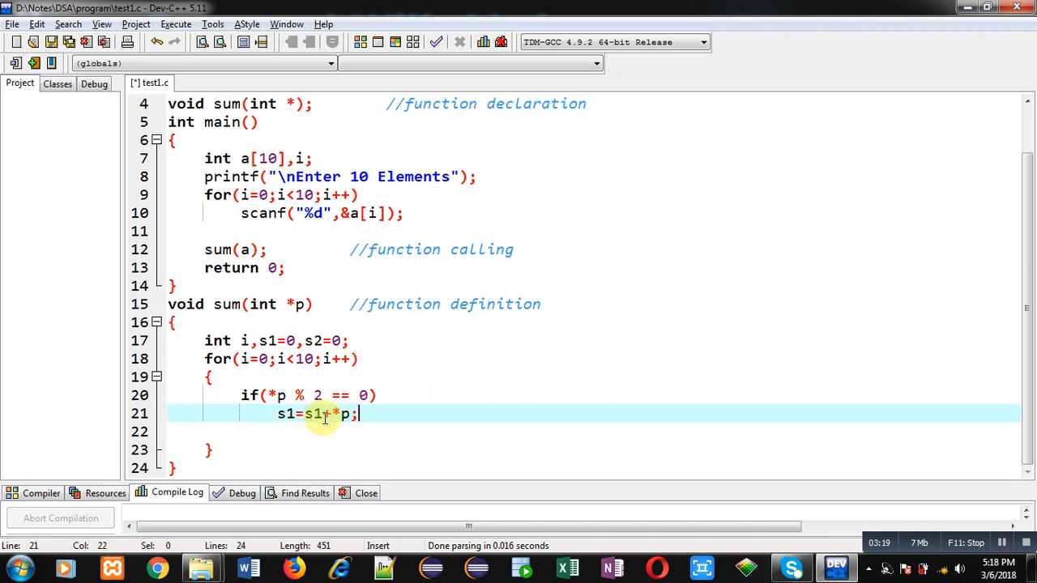
pyautogui.moveTo(349, 414)
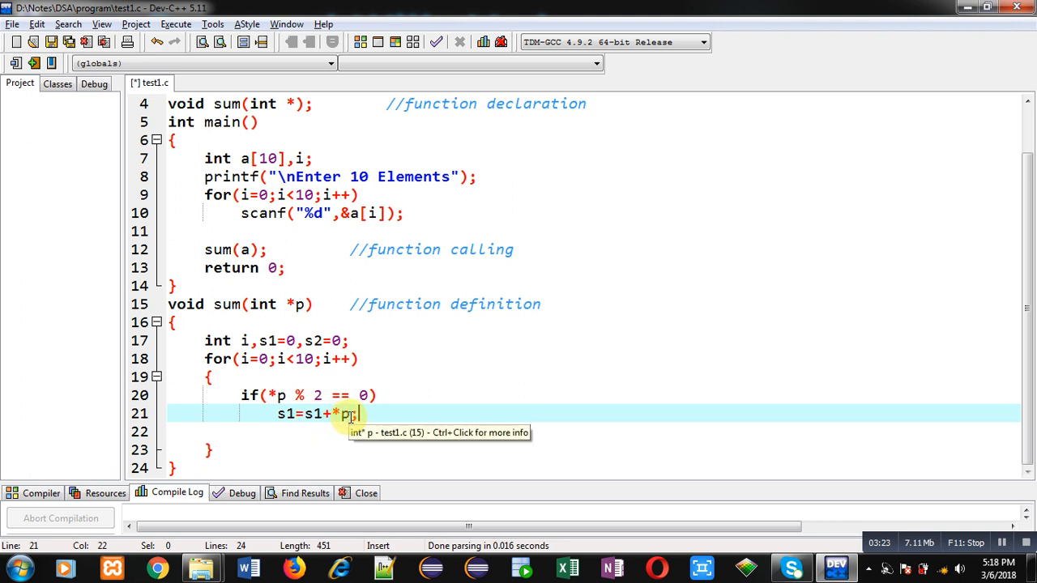
# Step: Add an else branch with s2=s2+*p; for odd elements
pyautogui.press('Return')
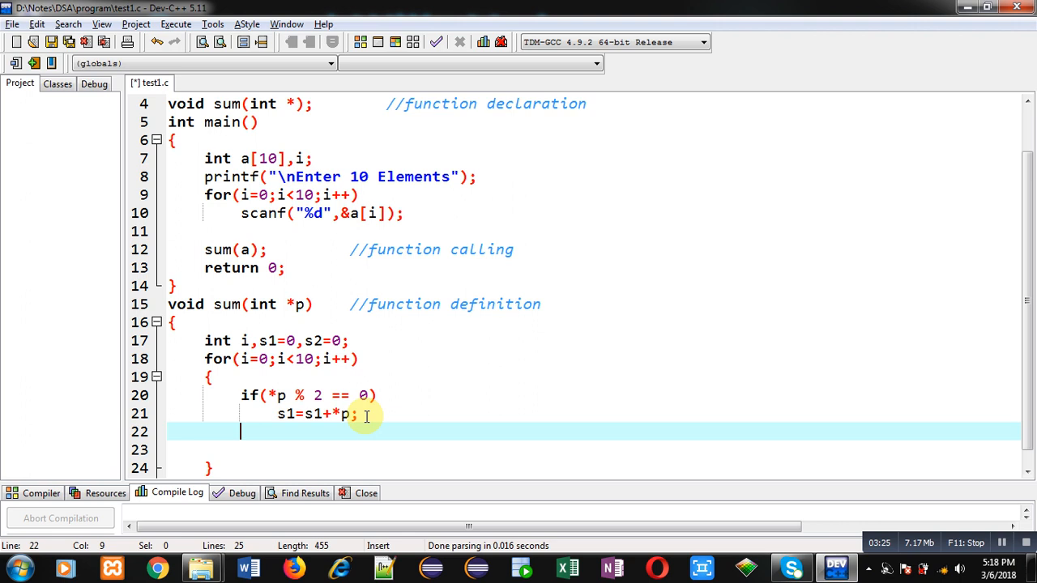
pyautogui.write('else')
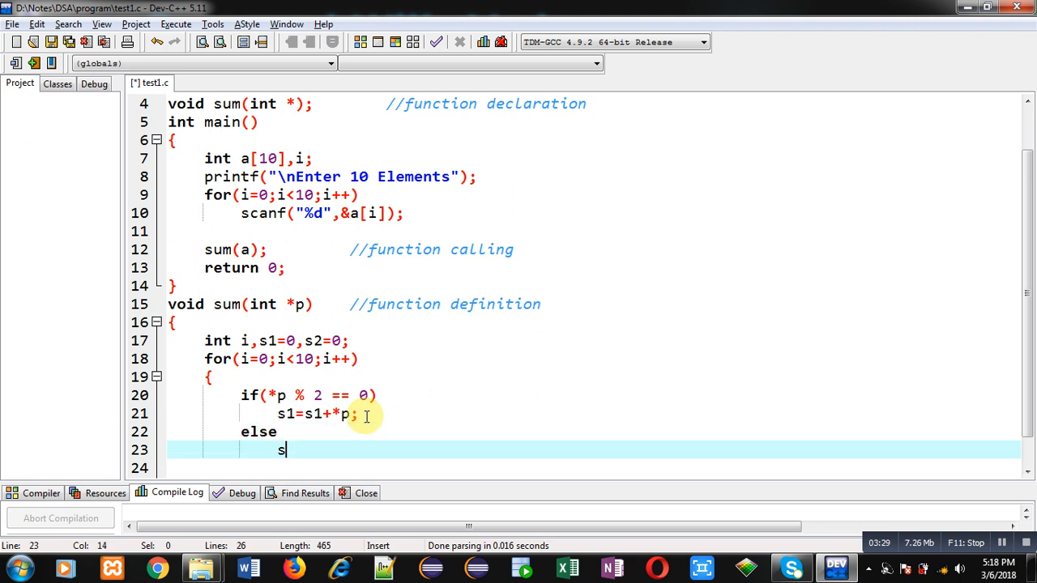
pyautogui.write('2=s2')
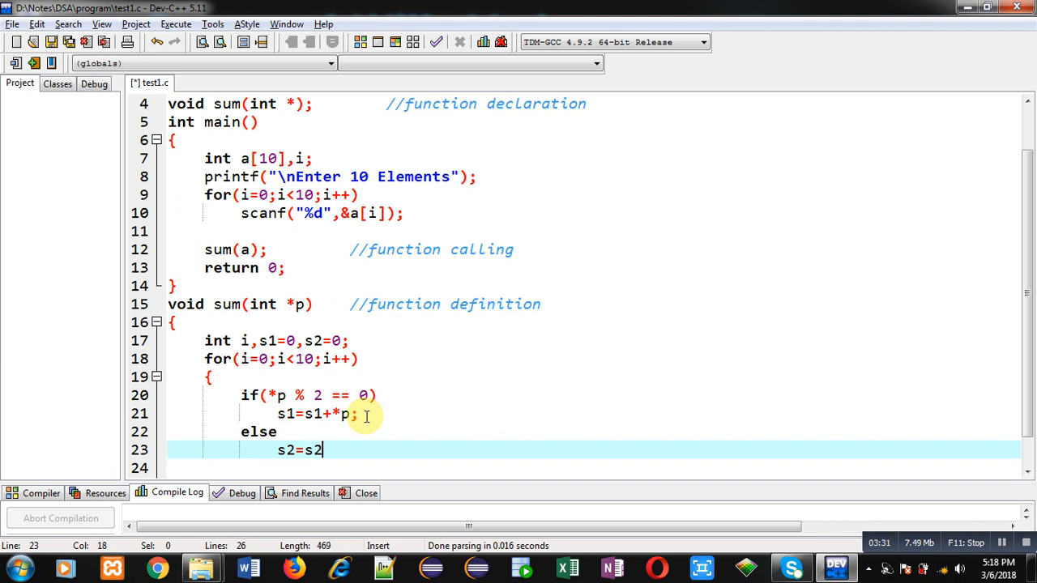
pyautogui.write('+*')
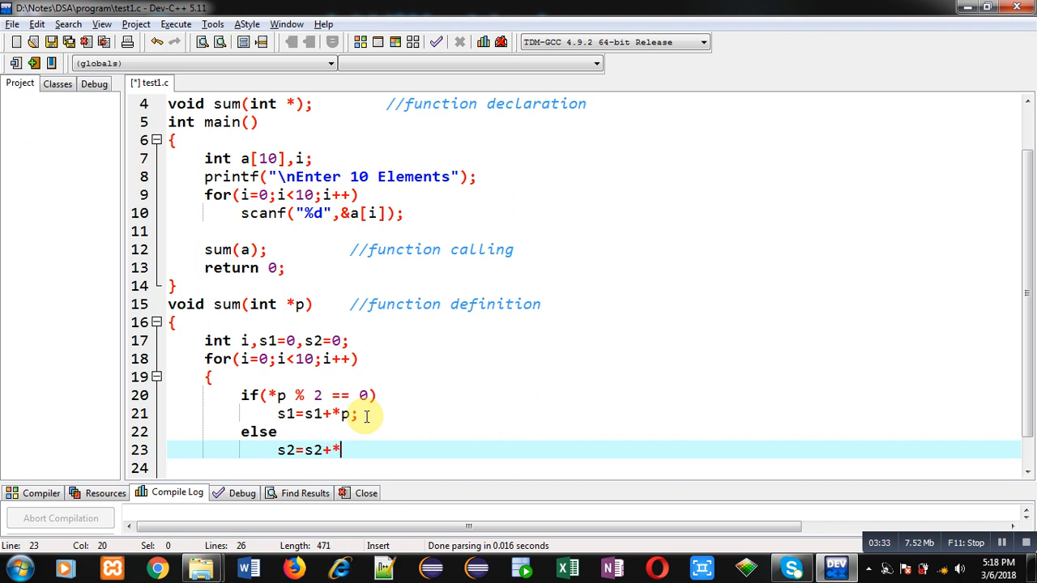
pyautogui.write('p;')
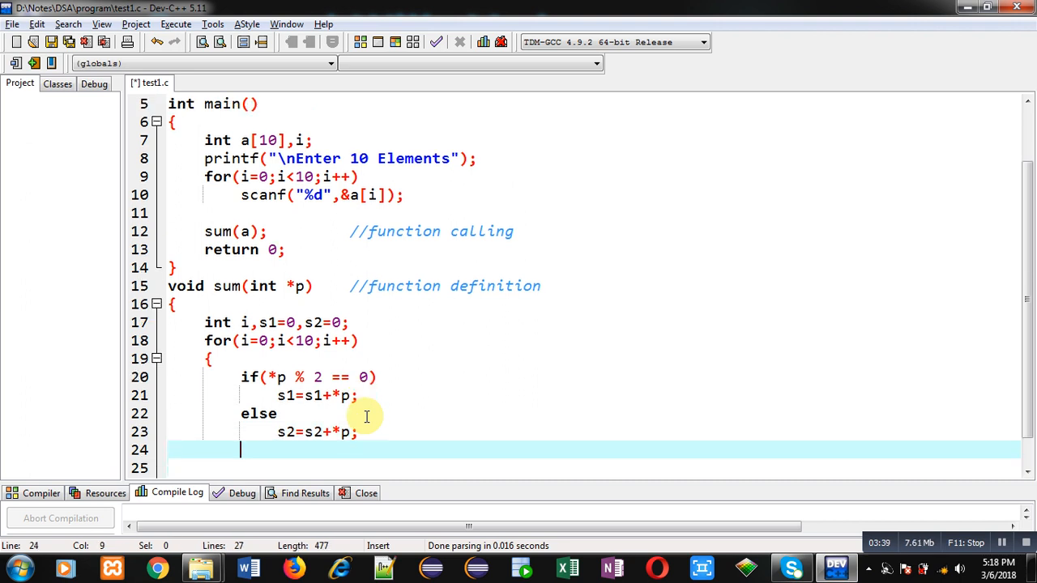
# Step: Add p++; at the end of the loop body and close the loop brace
pyautogui.write('p++;')
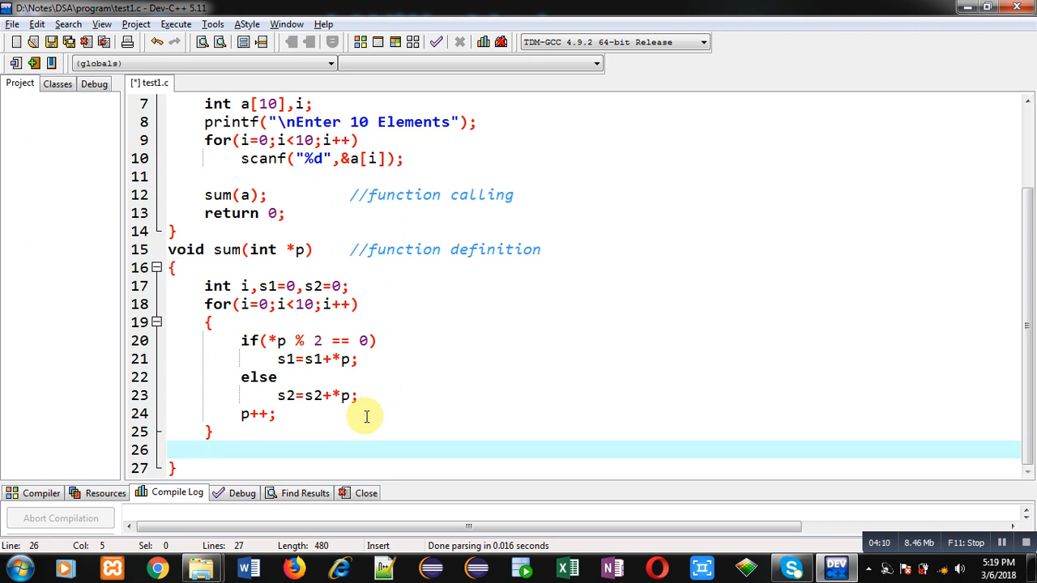
# Step: Print 'Even Sum = %d' and 'Odd Sum = %d' using s1 and s2, then save test1.c
pyautogui.write('printf("\\n')
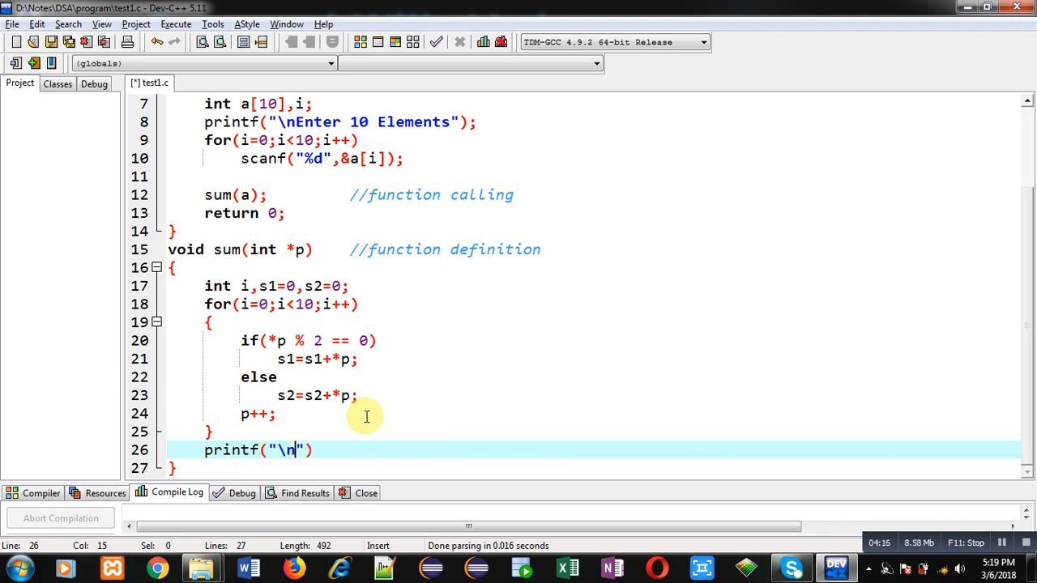
pyautogui.write('Even Sum = %')
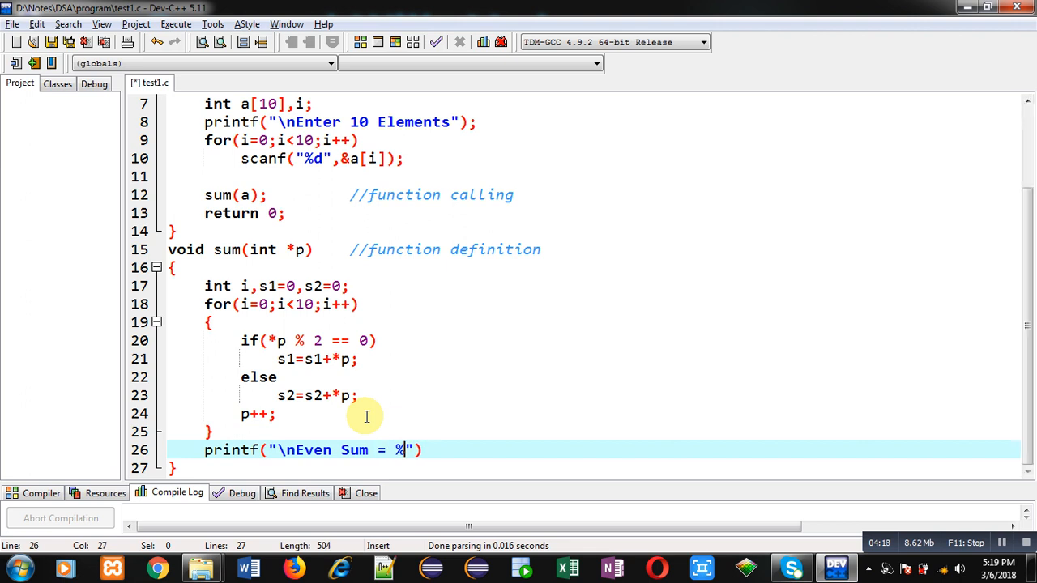
pyautogui.write('d\\nOdd')
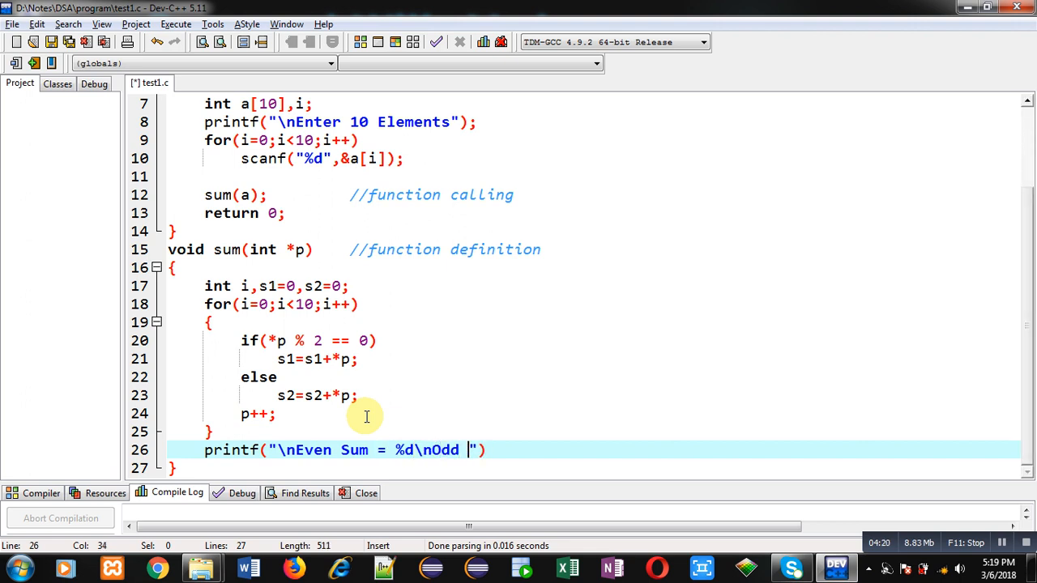
pyautogui.write('Sum = %d')
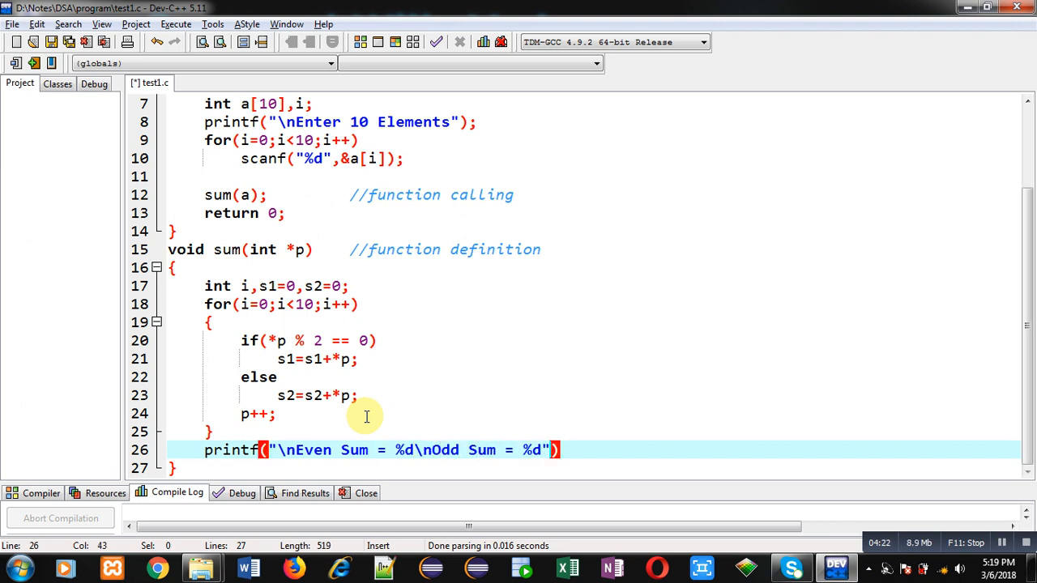
pyautogui.write(',s1,s2')
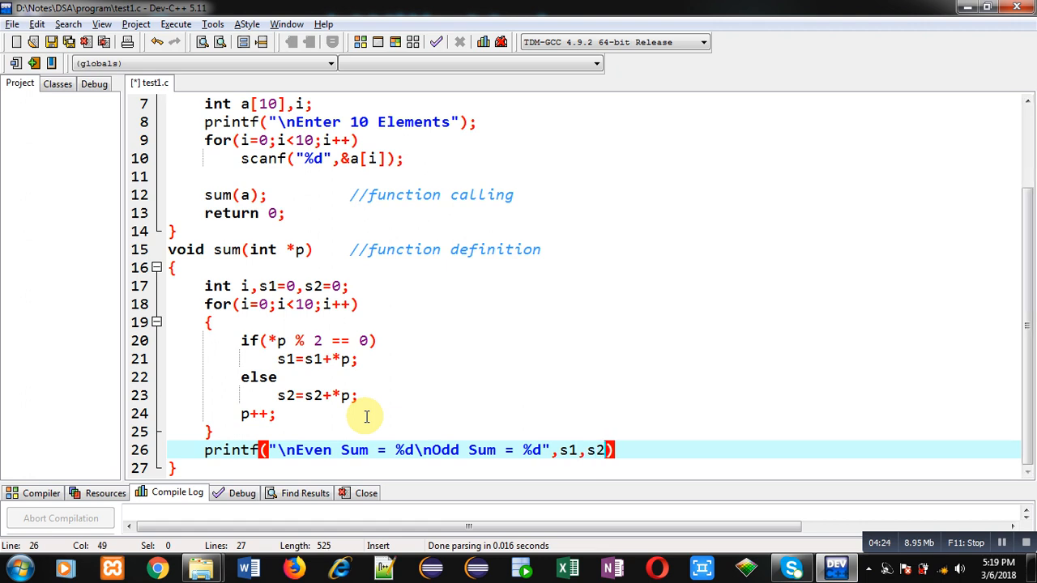
pyautogui.write('return')
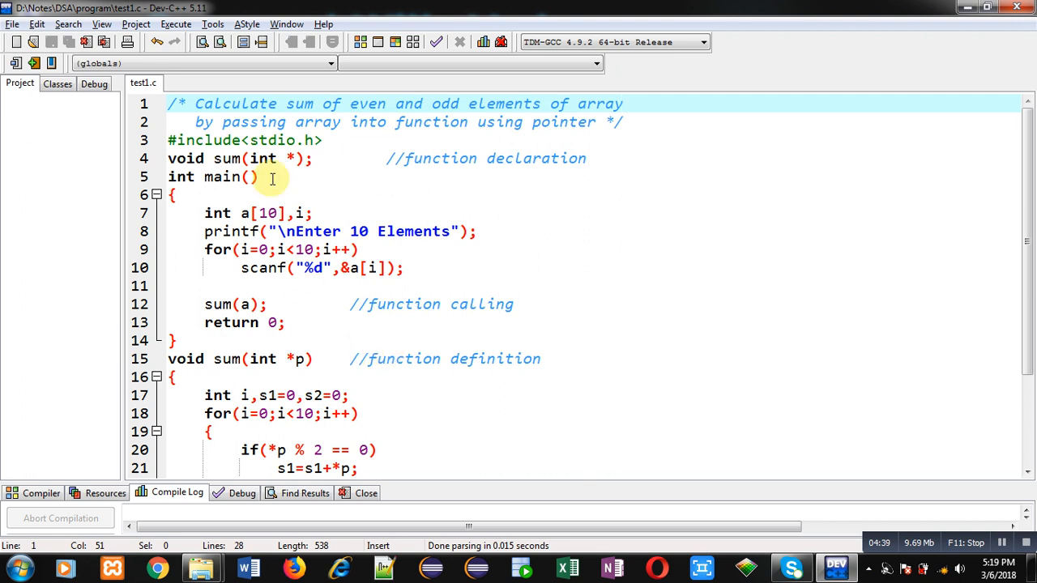
# Step: Compile and run test1.c, confirm Even Sum = 10 and Odd Sum = 5, then close the console
pyautogui.click(34, 42)
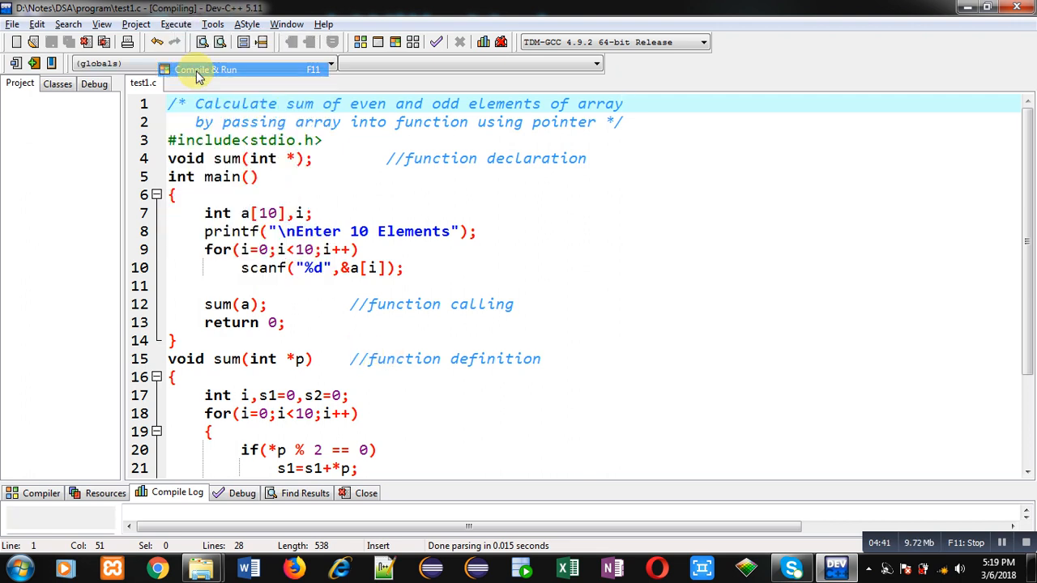
pyautogui.click(198, 77)
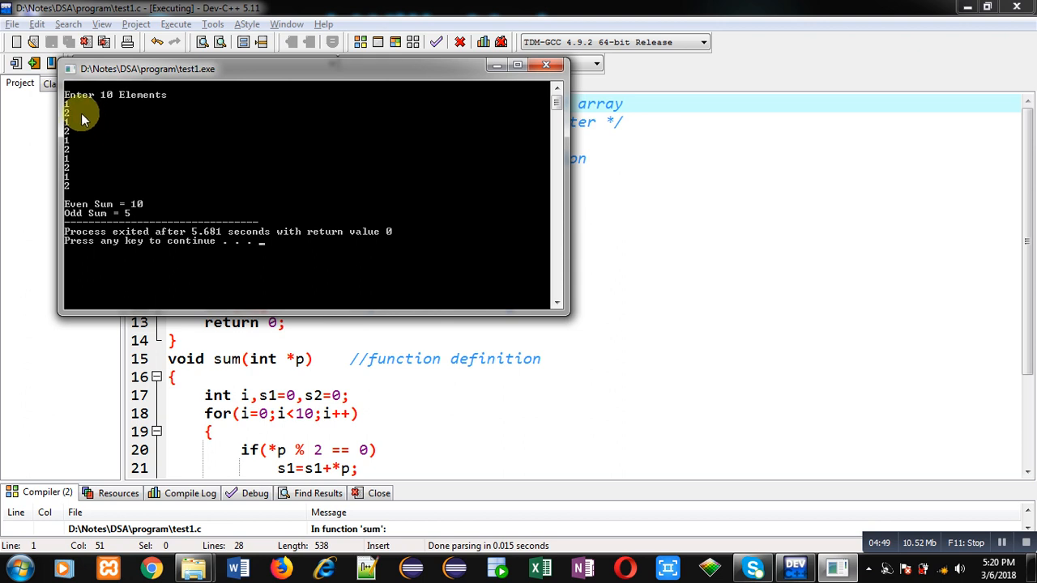
pyautogui.moveTo(56, 151)
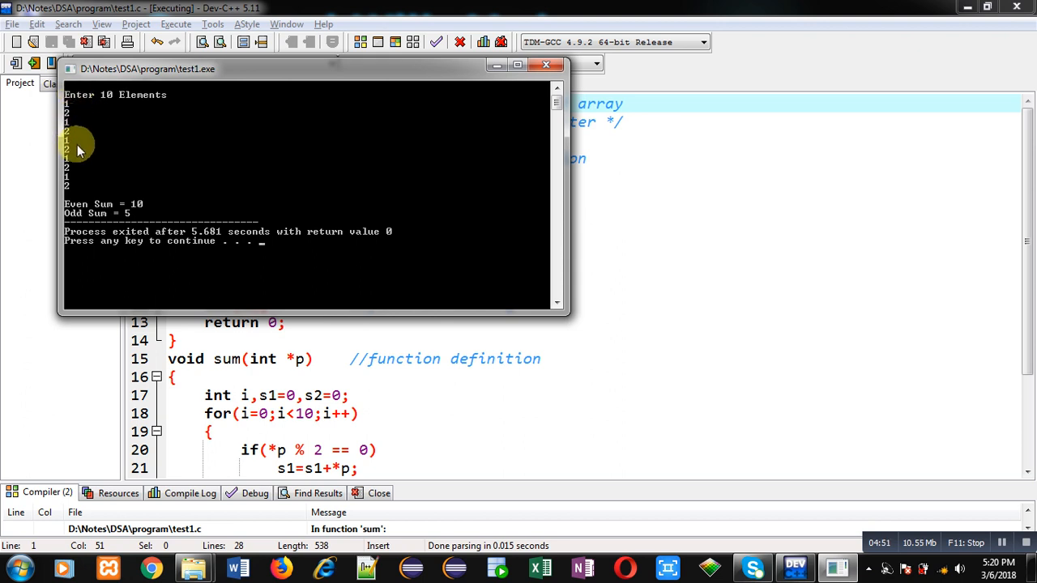
pyautogui.moveTo(118, 206)
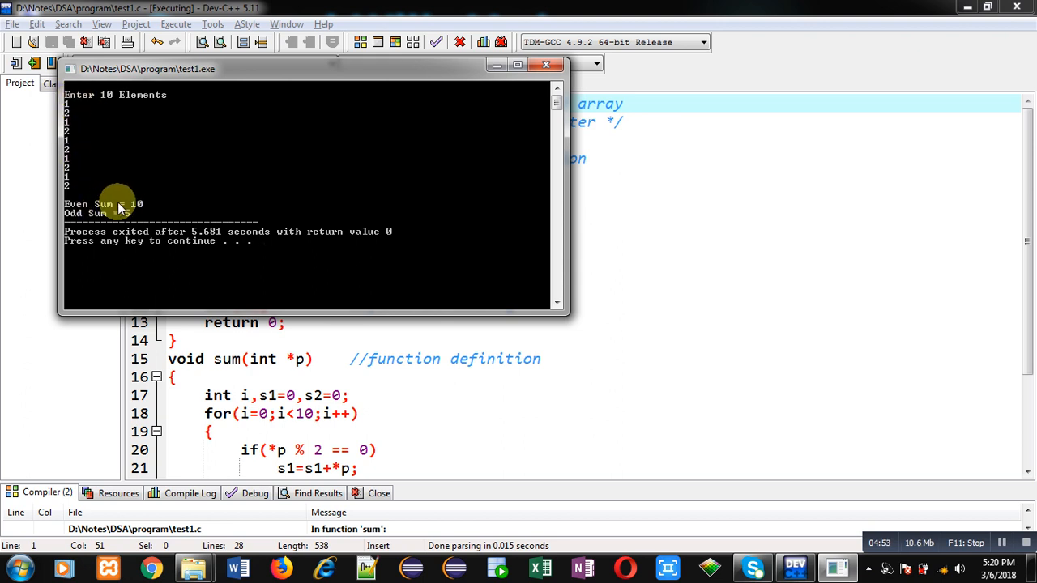
pyautogui.moveTo(150, 221)
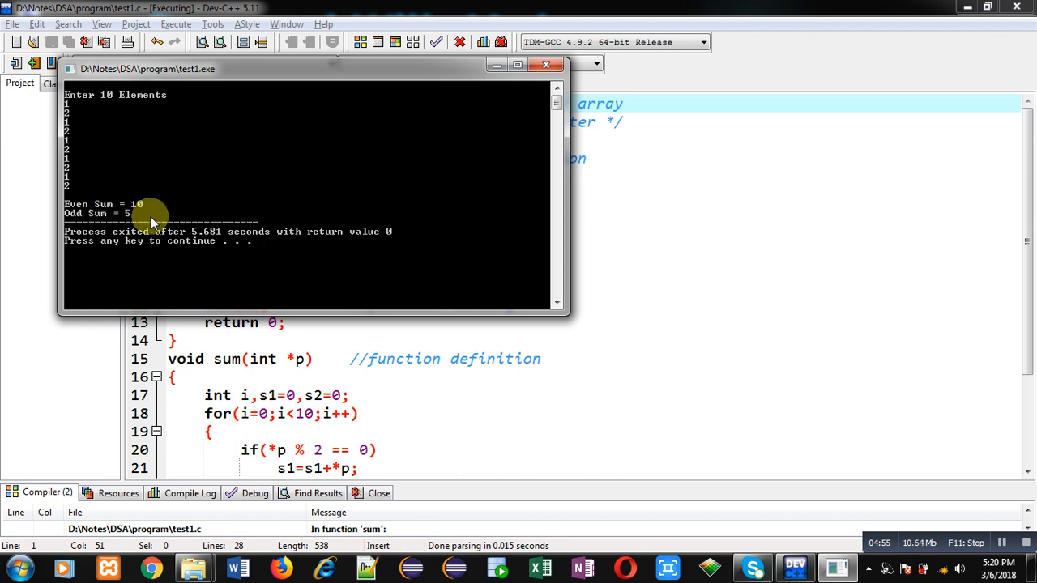
pyautogui.click(544, 65)
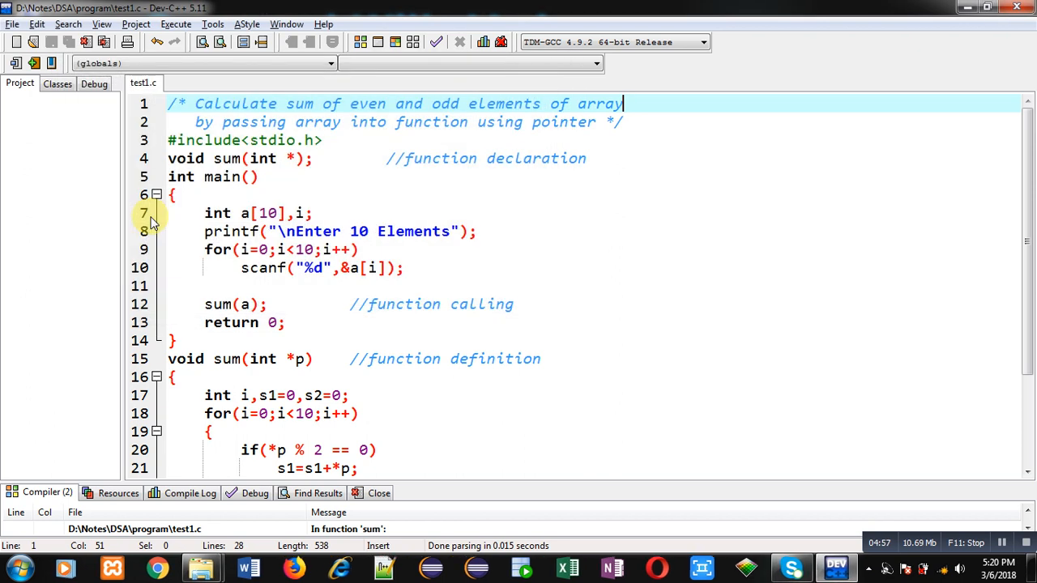
pyautogui.scroll(-3)
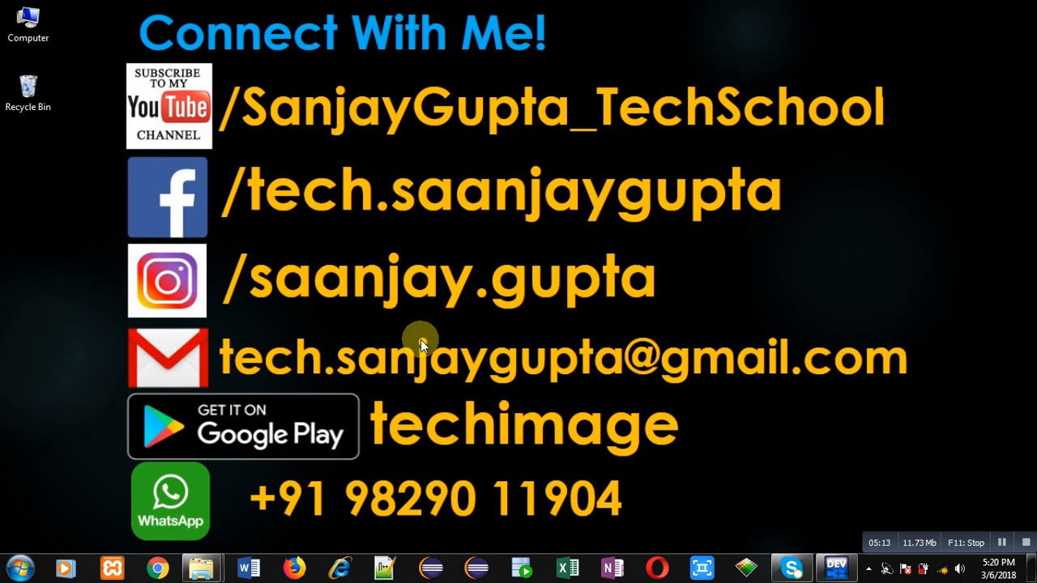
pyautogui.moveTo(324, 178)
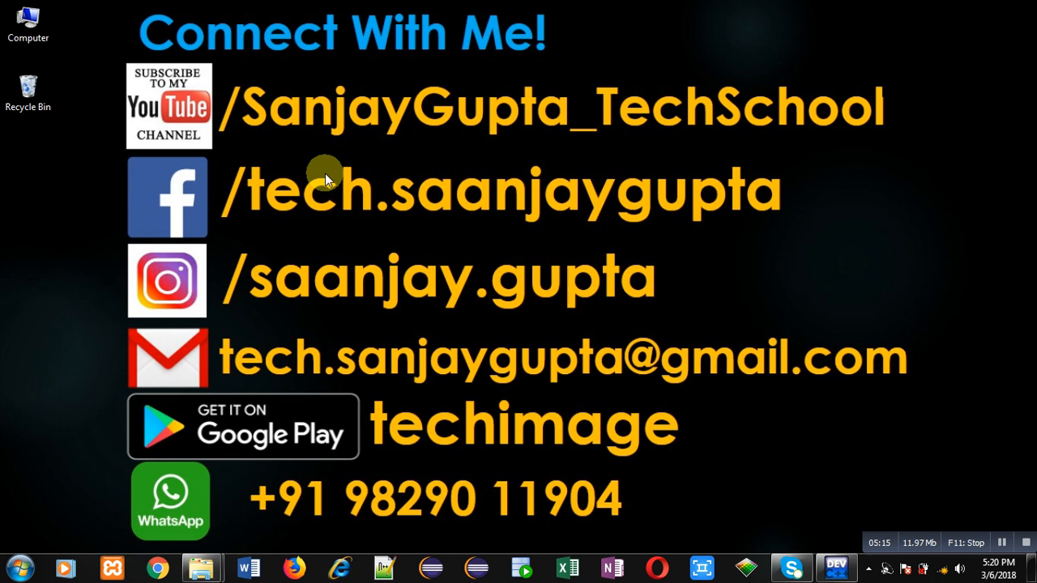
pyautogui.moveTo(217, 153)
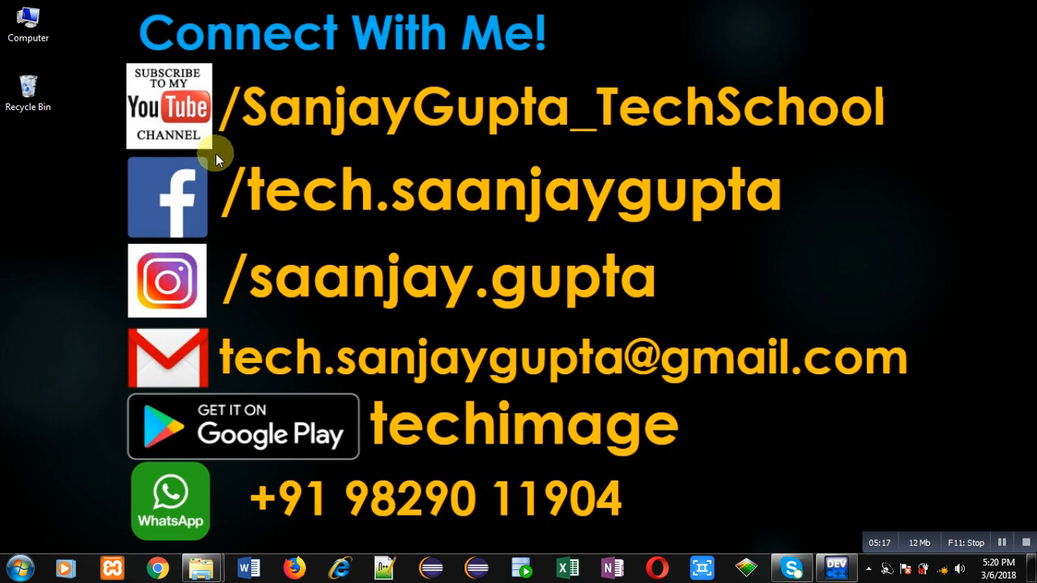
pyautogui.moveTo(457, 149)
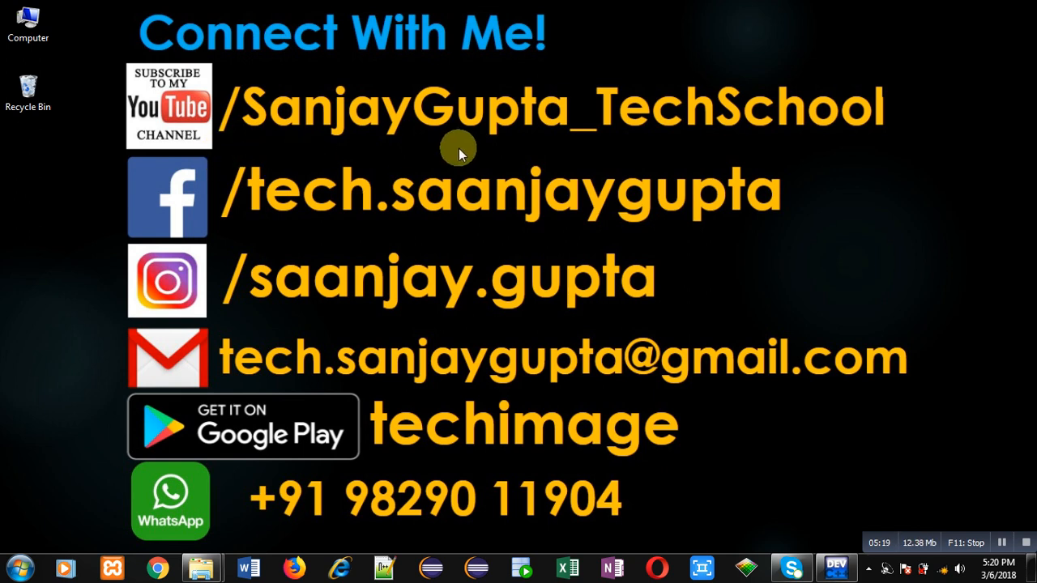
pyautogui.moveTo(648, 154)
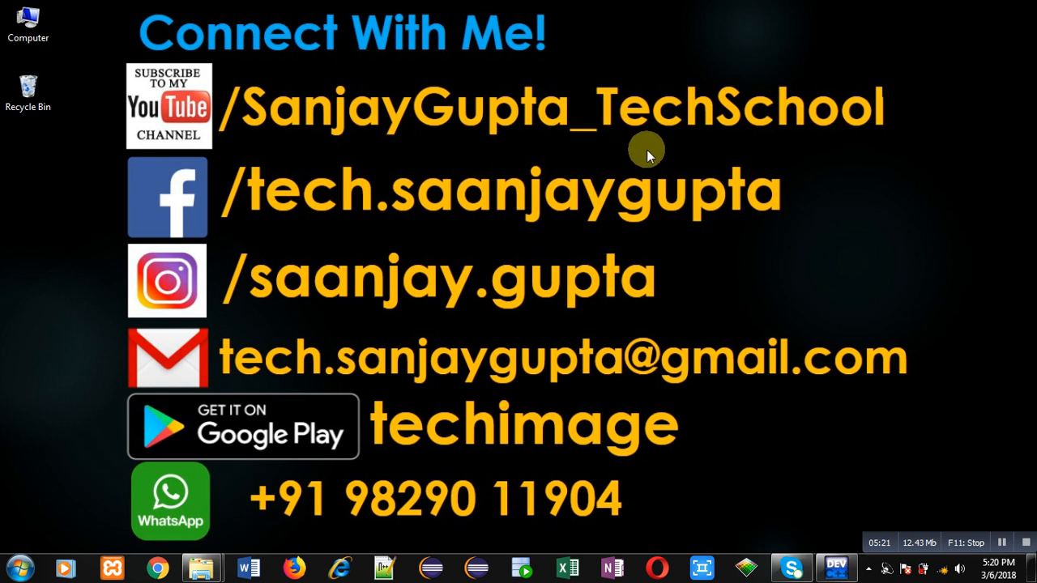
pyautogui.moveTo(401, 470)
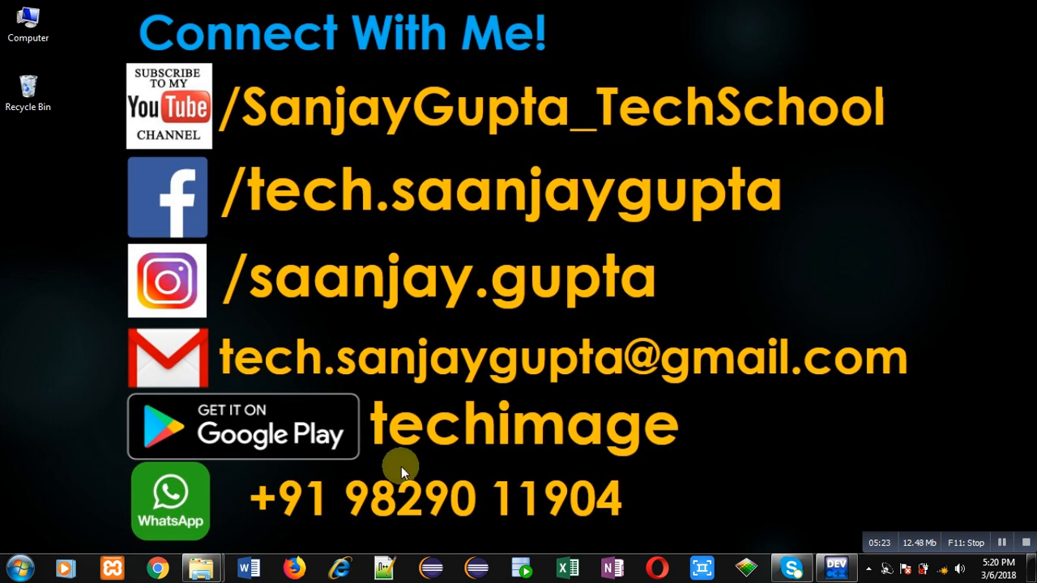